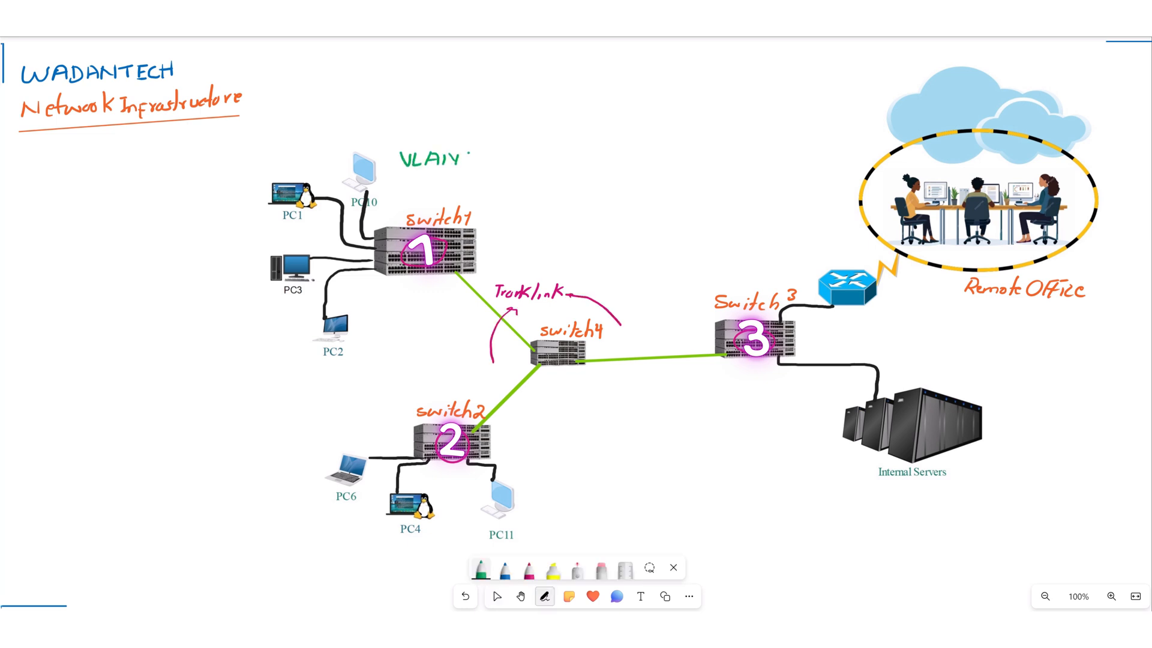
Handwrite 'VLAN 10 - HR', 'VLAN 20 - Finance' and 'VLAN 30 -' beside switch1.
{"action": "type", "text": "10 -HR"}
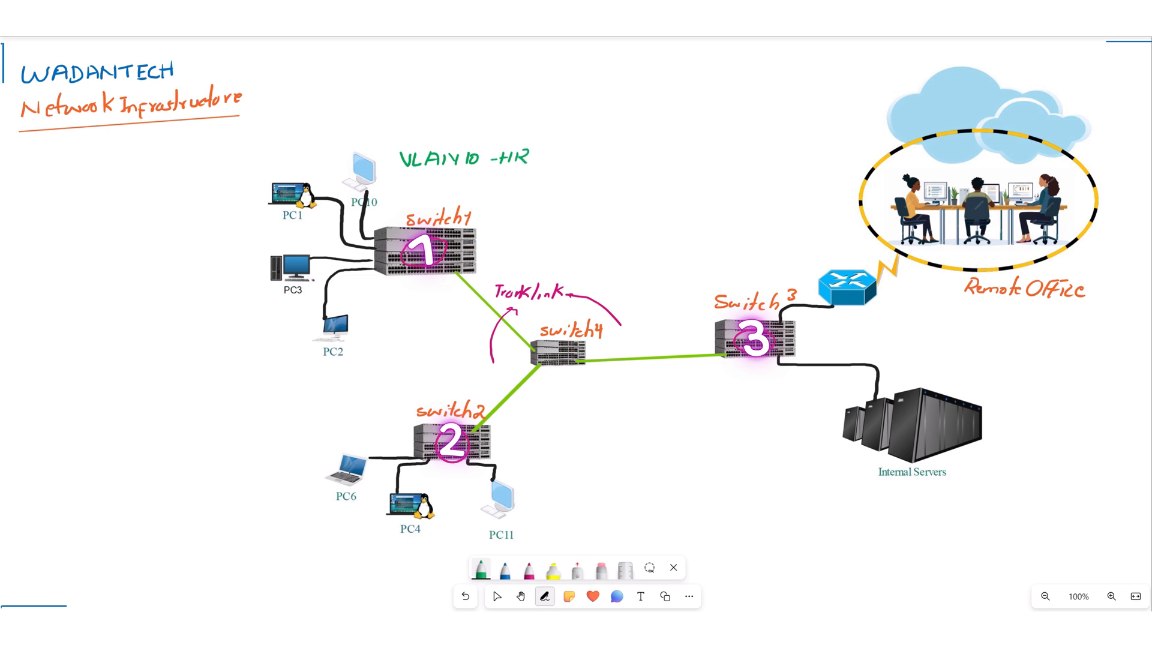
{"action": "type", "text": "VLAN"}
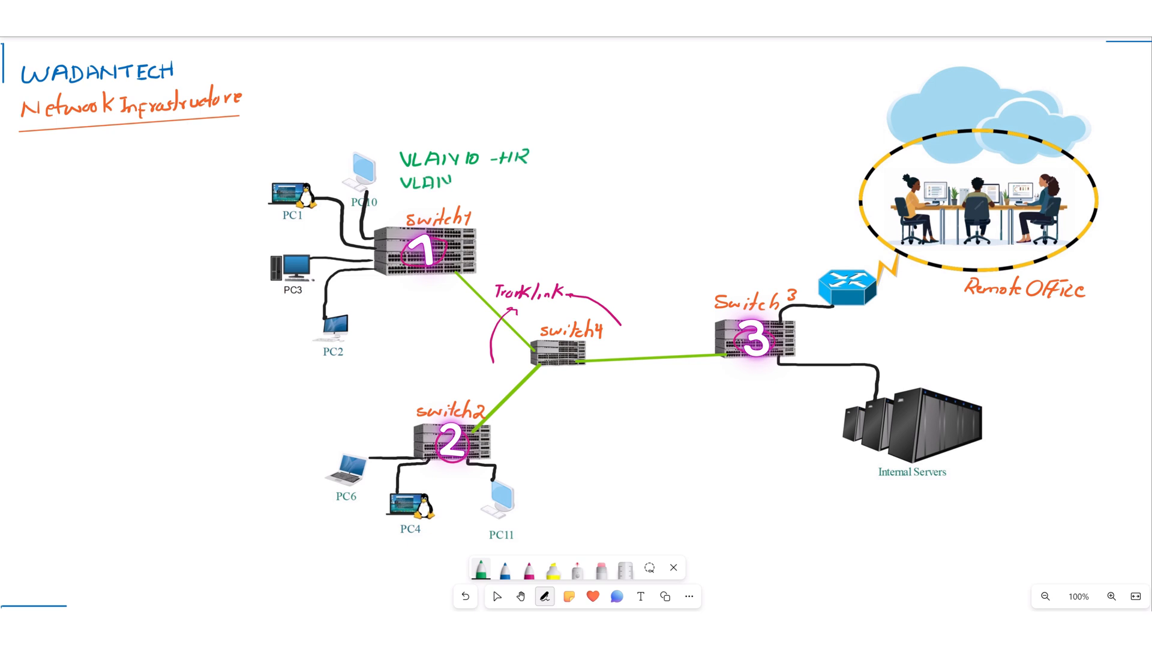
{"action": "type", "text": "VLAN20 -1"}
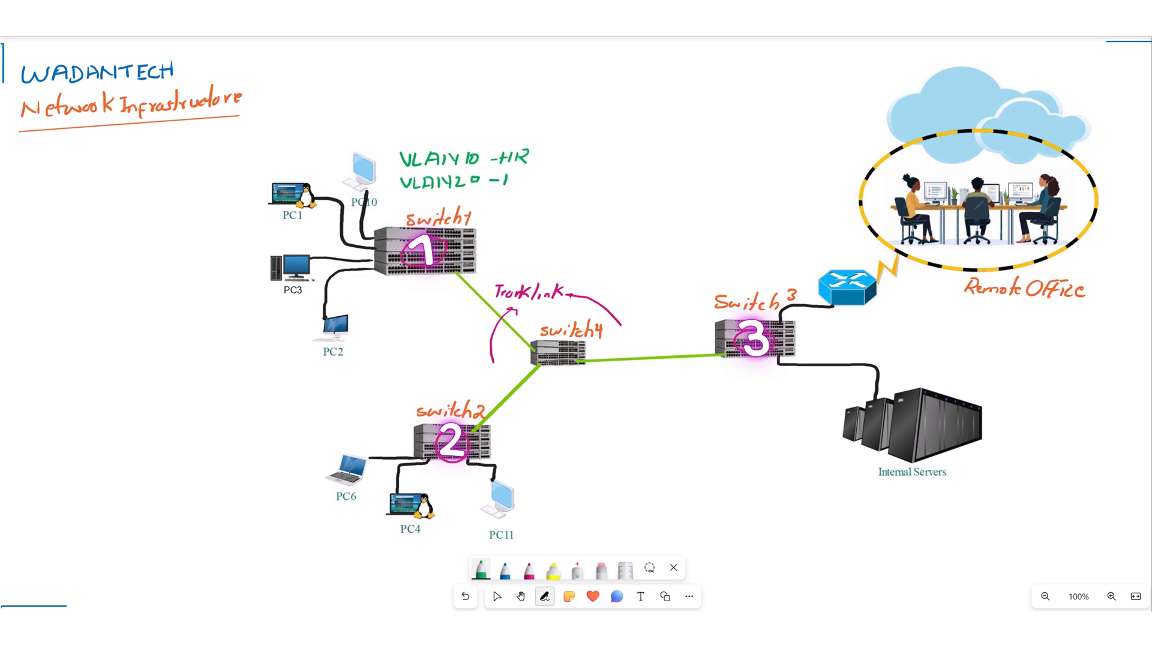
{"action": "type", "text": "Finane"}
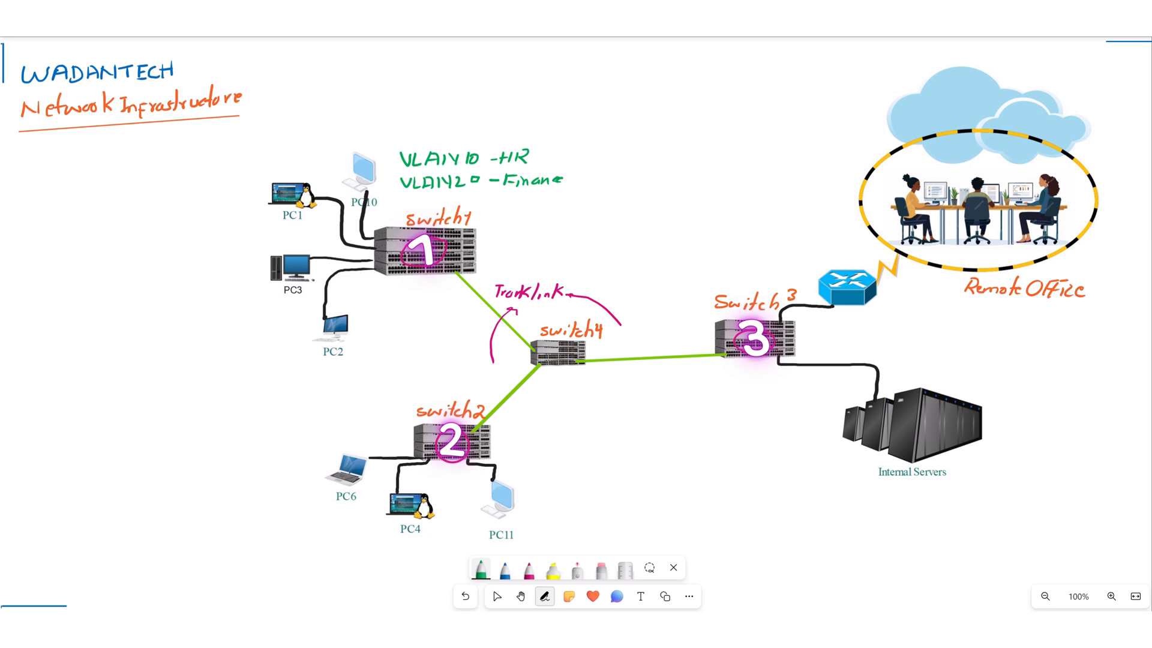
{"action": "type", "text": "VLAN"}
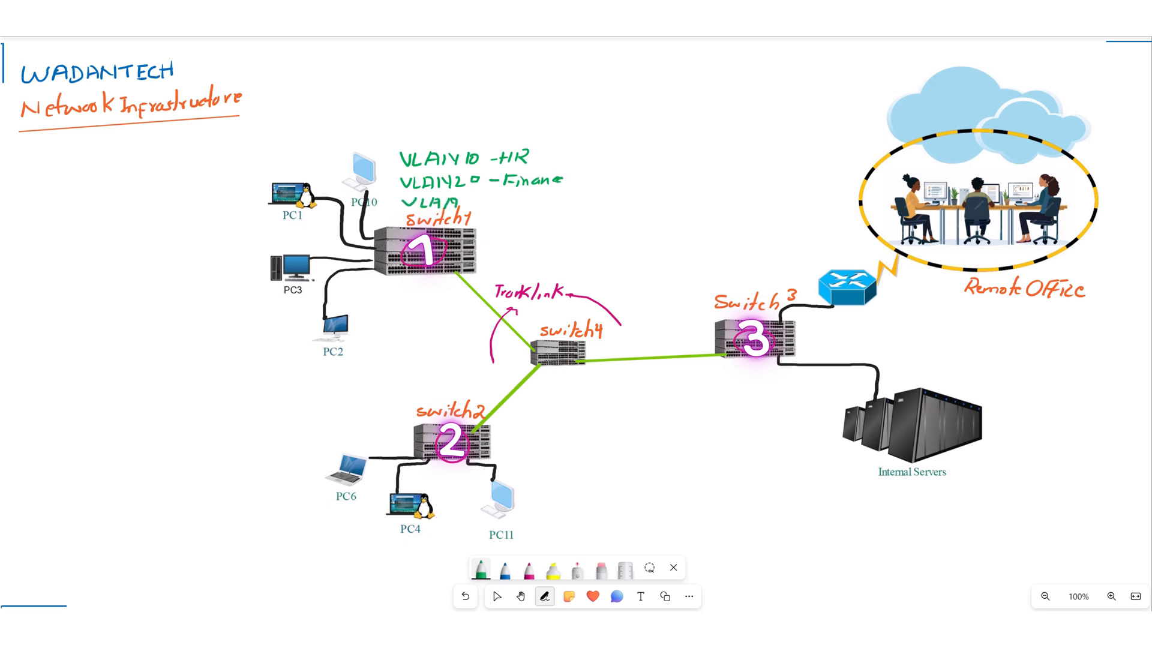
{"action": "type", "text": "30 - ITServer."}
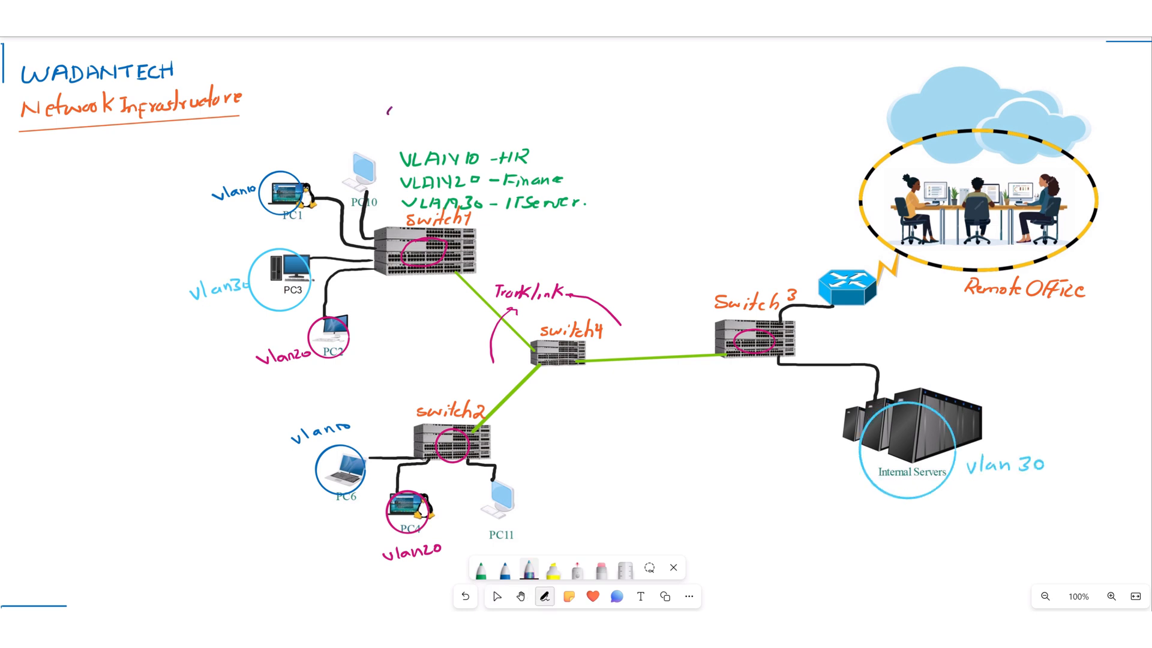
Write 'Add VLAN 40' and the note on small and medium size networks.
{"action": "type", "text": "Add"}
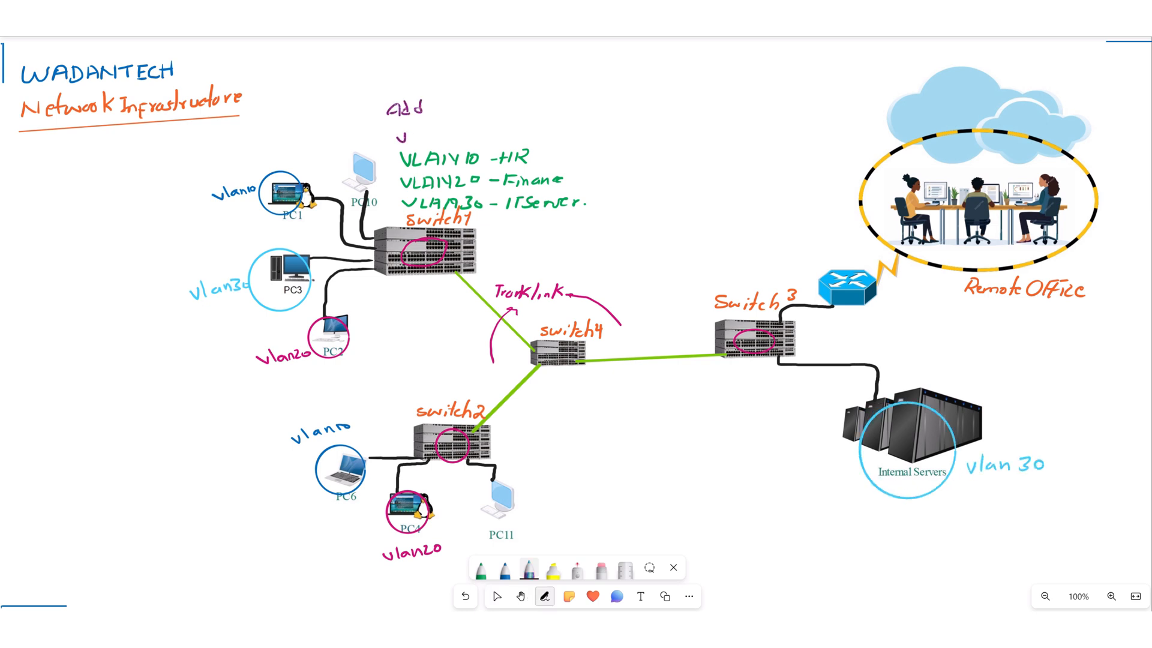
{"action": "type", "text": "vLAN 40 - Sec System"}
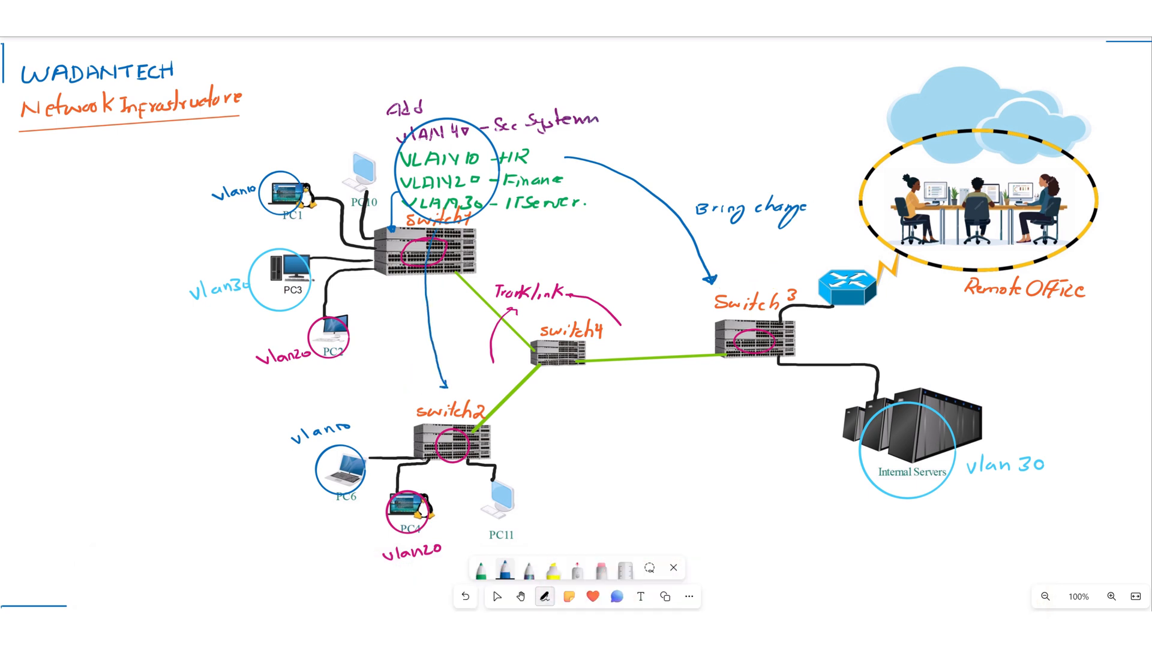
{"action": "type", "text": "smr"}
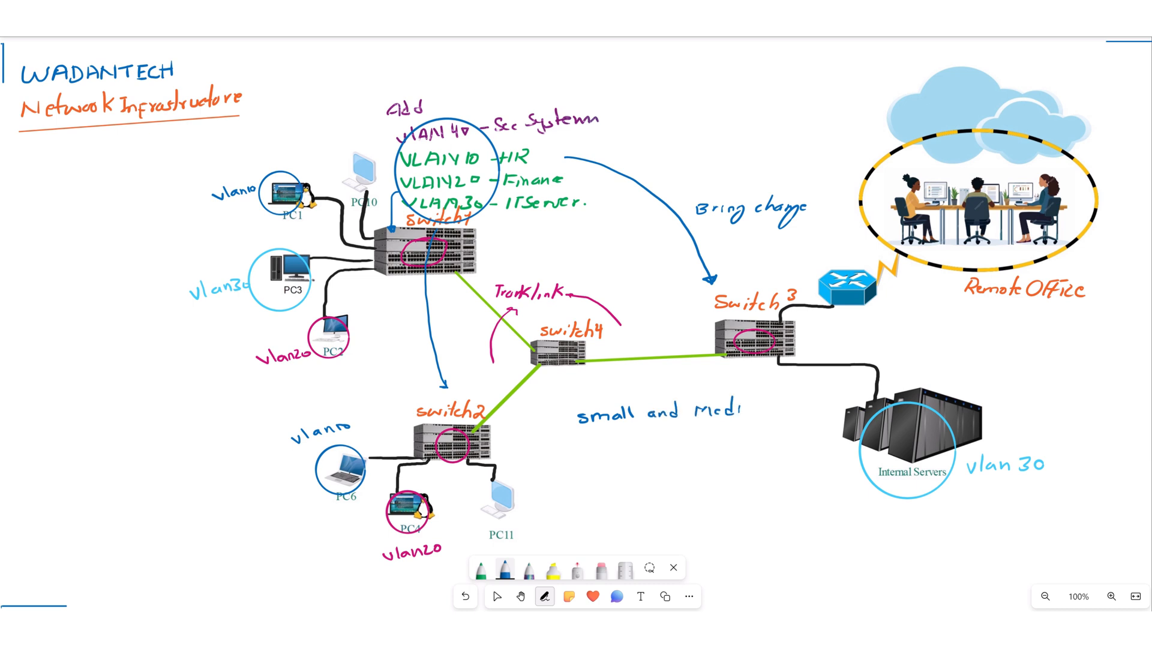
{"action": "type", "text": "um Siz -"}
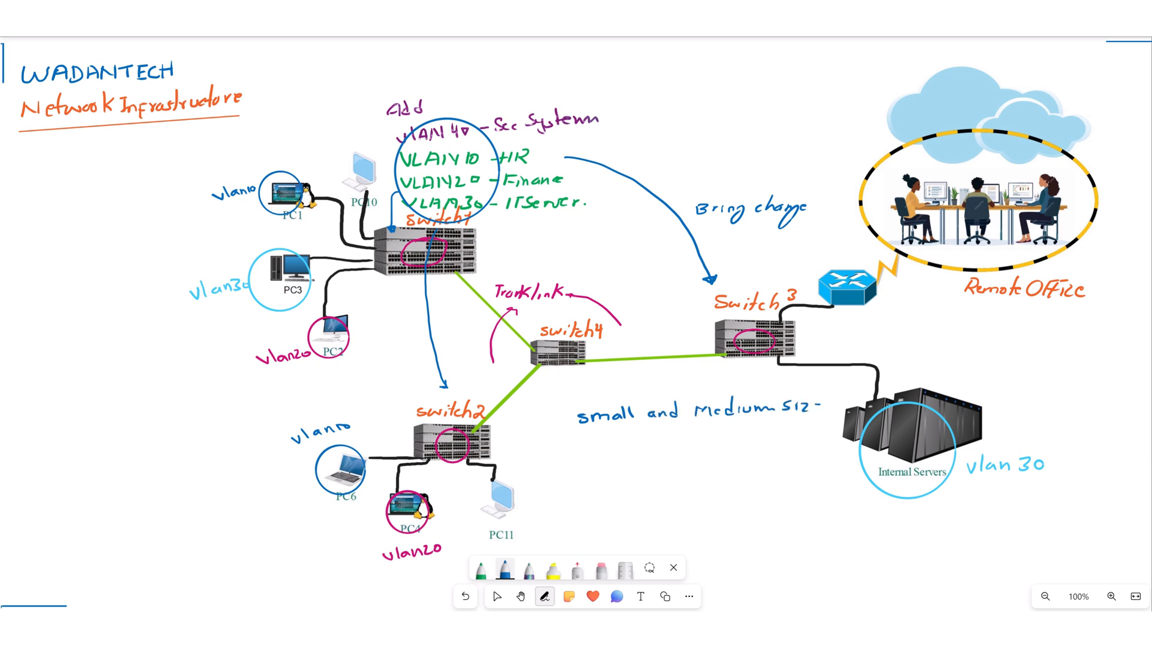
{"action": "type", "text": "Network"}
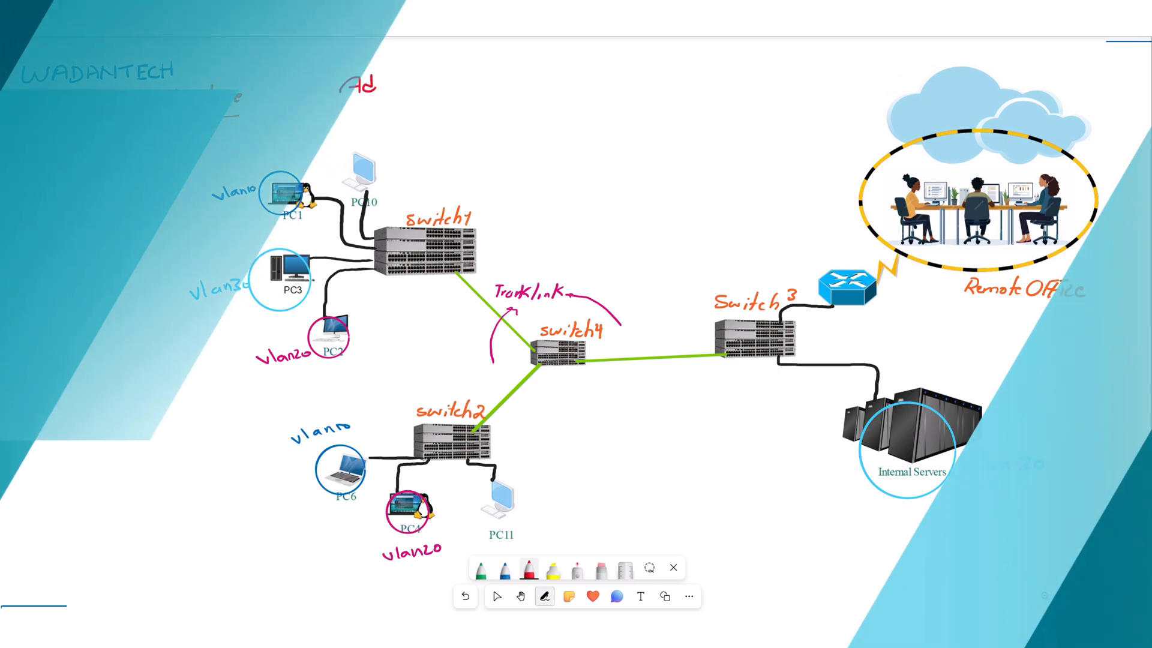
Write the heading 'Advanced VLAN Configuration' and begin 'What is VLAN Trunking Protocol?'.
{"action": "type", "text": "Advanced"}
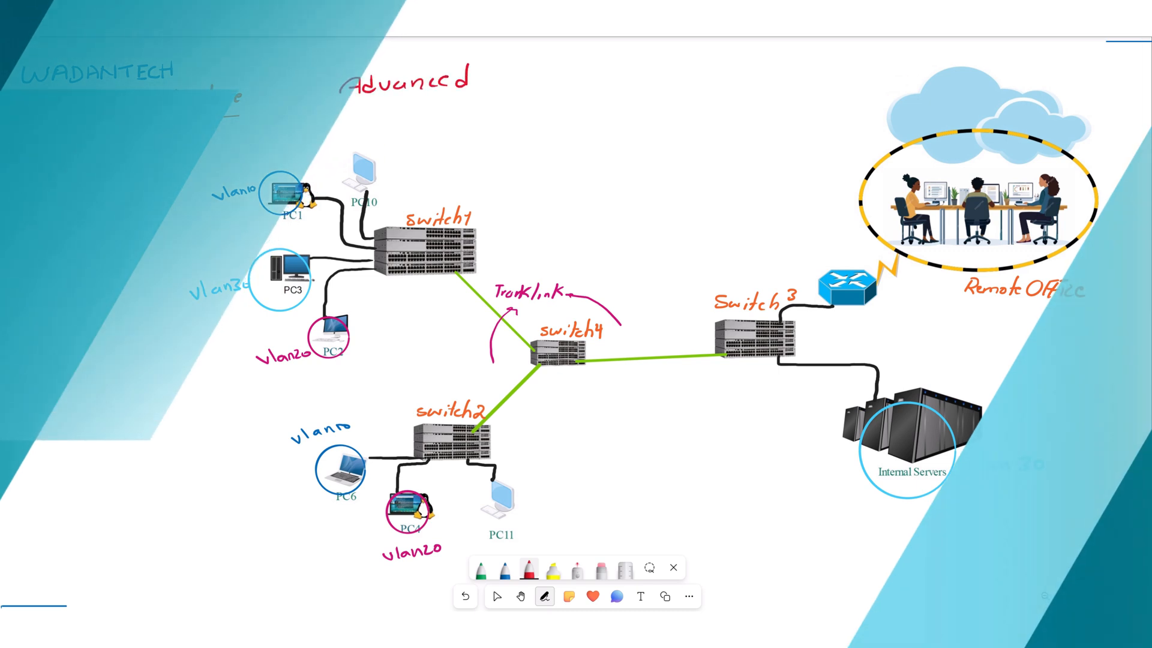
{"action": "type", "text": "VLAN"}
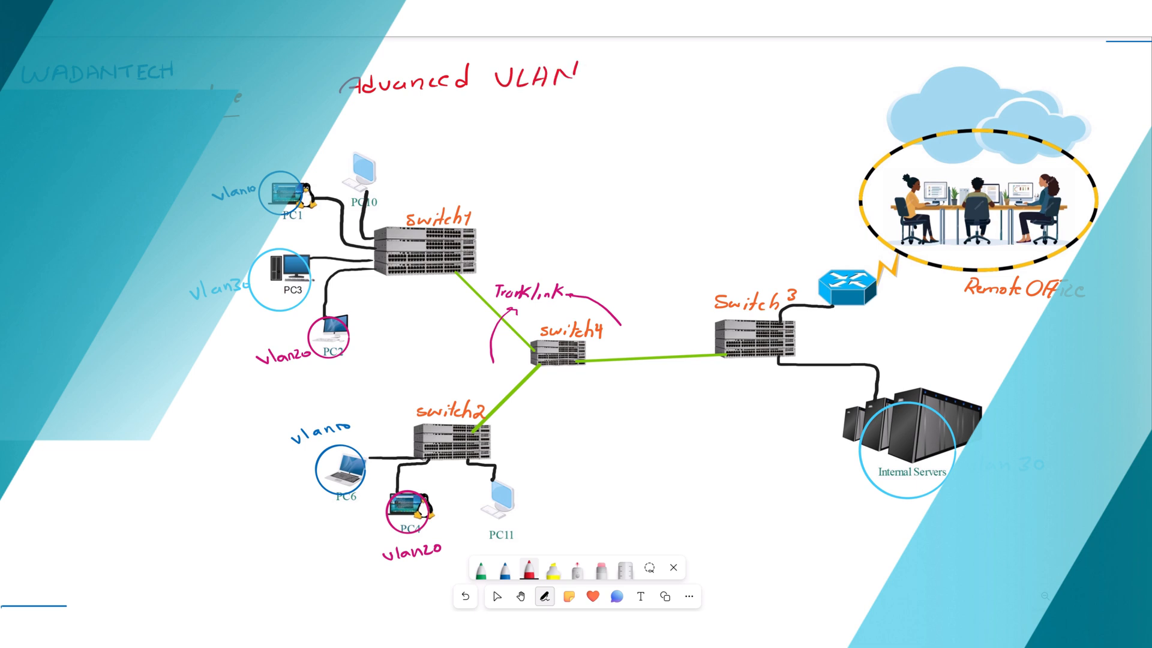
{"action": "type", "text": "Con."}
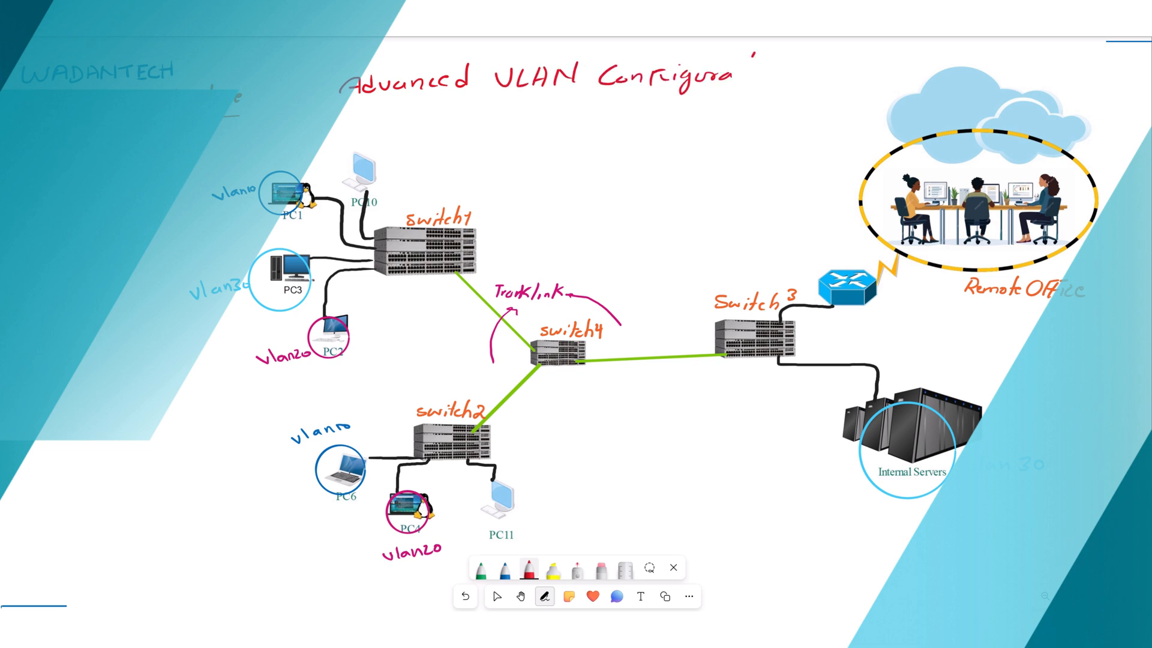
{"action": "type", "text": "tion."}
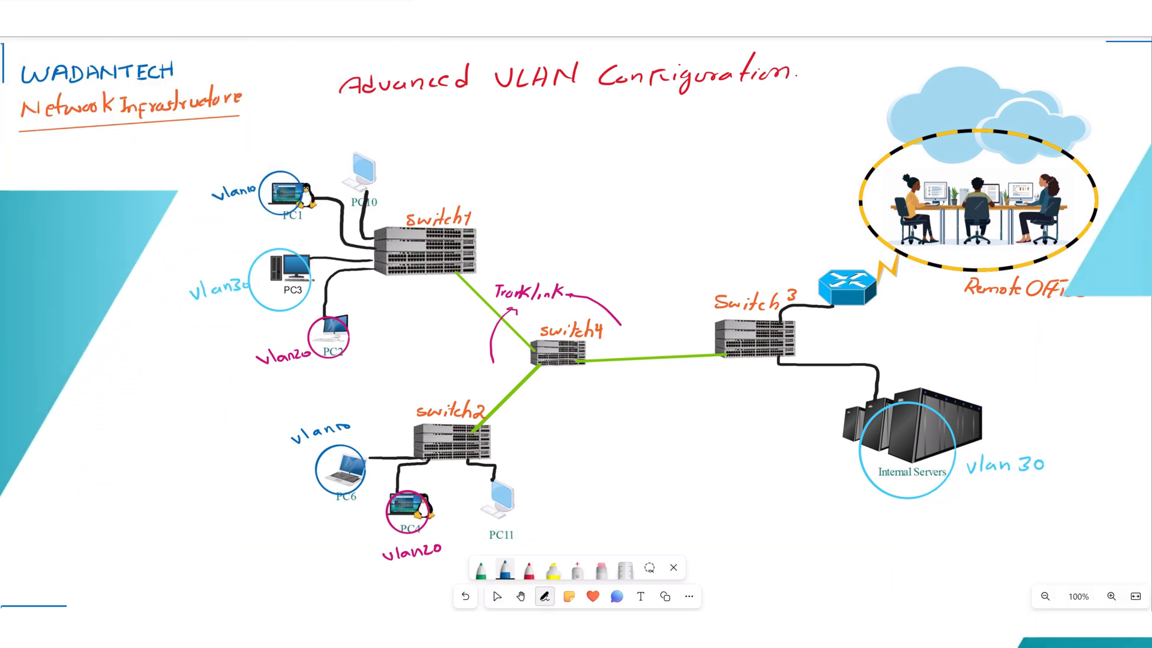
{"action": "type", "text": "W"}
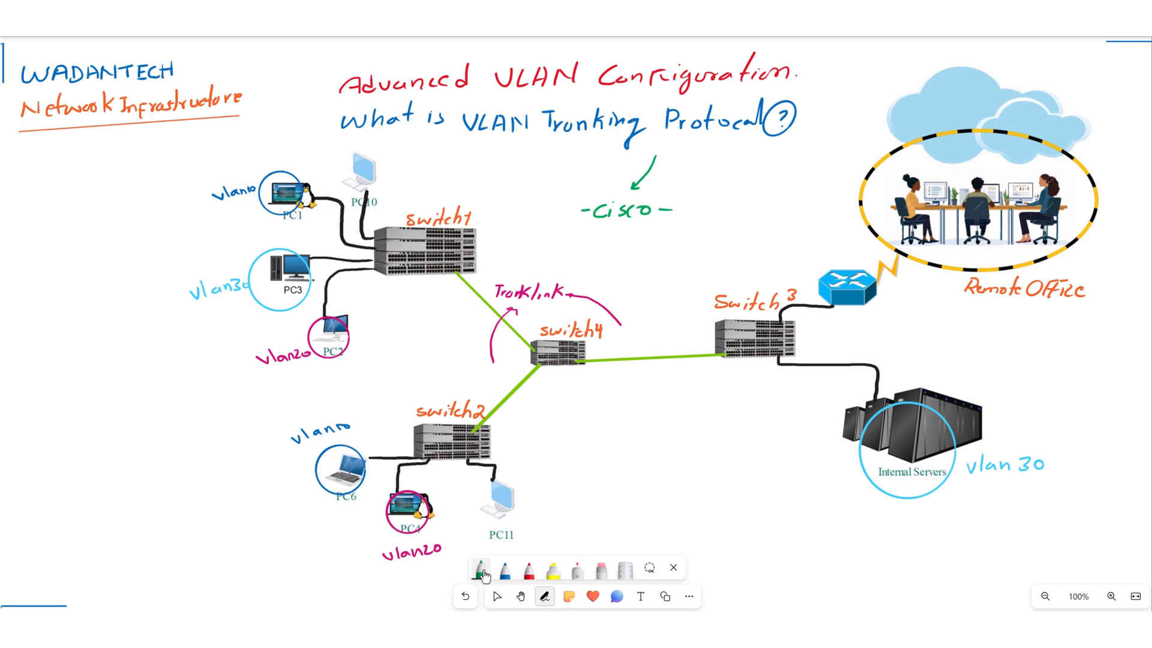
{"action": "type", "text": "VLAN10-HR"}
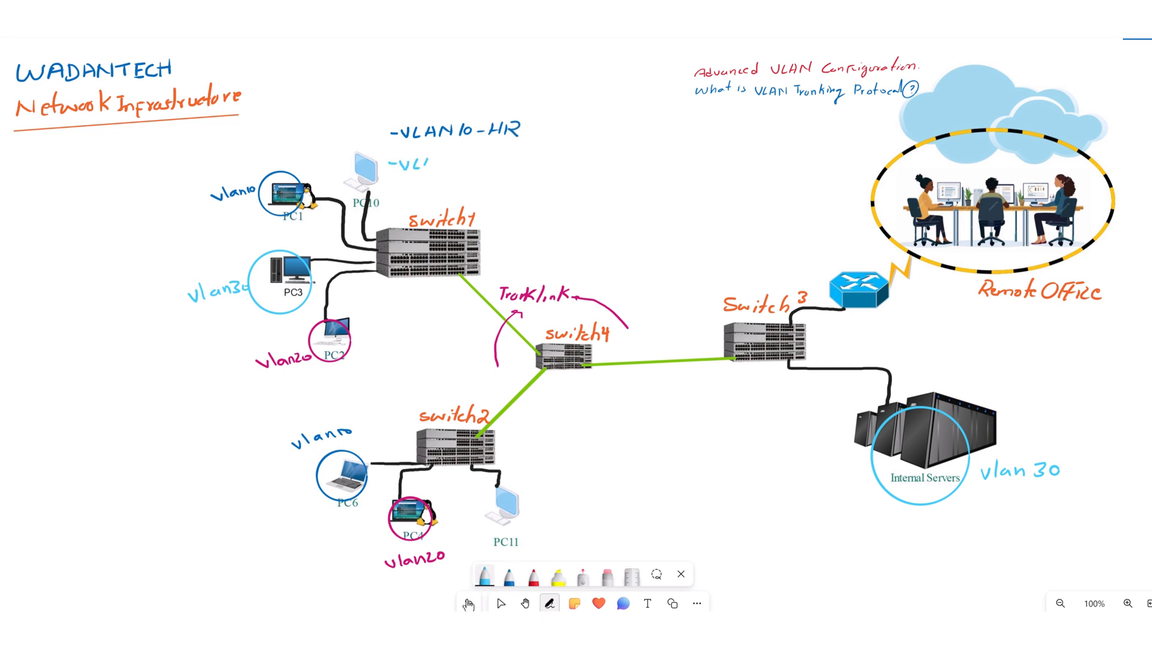
Complete the VLAN list by switch1 with 'VLAN20 - Finance' and 'VLAN 40 - Sec System'.
{"action": "type", "text": "VLAN20 - Finance"}
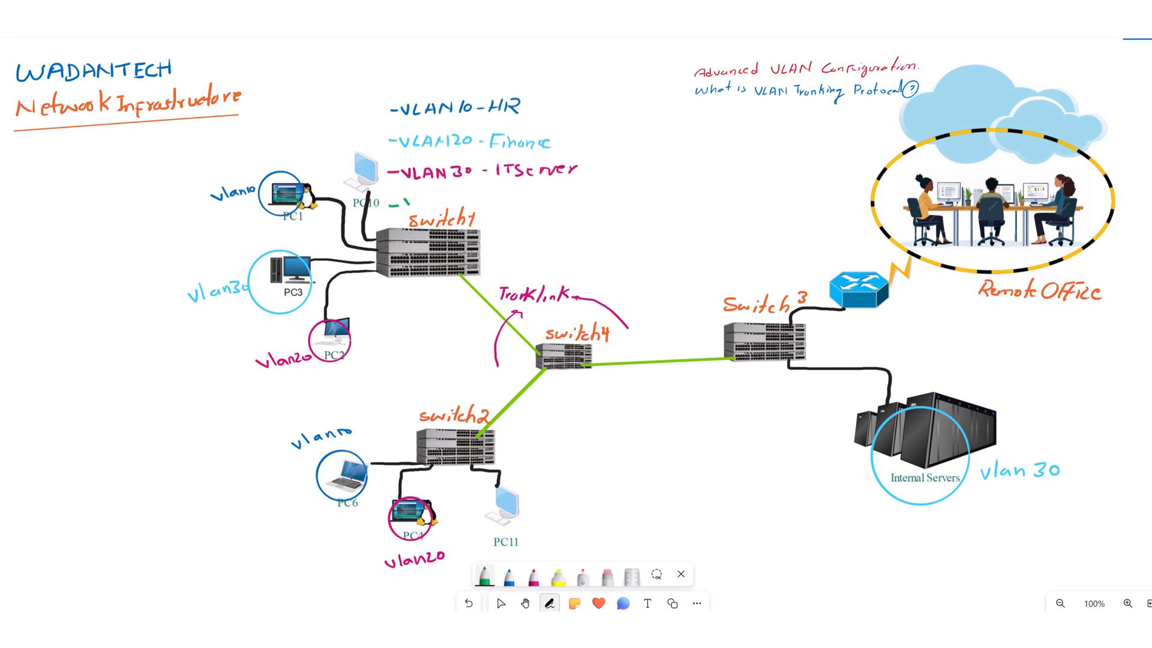
{"action": "type", "text": "VLAN40 - Se"}
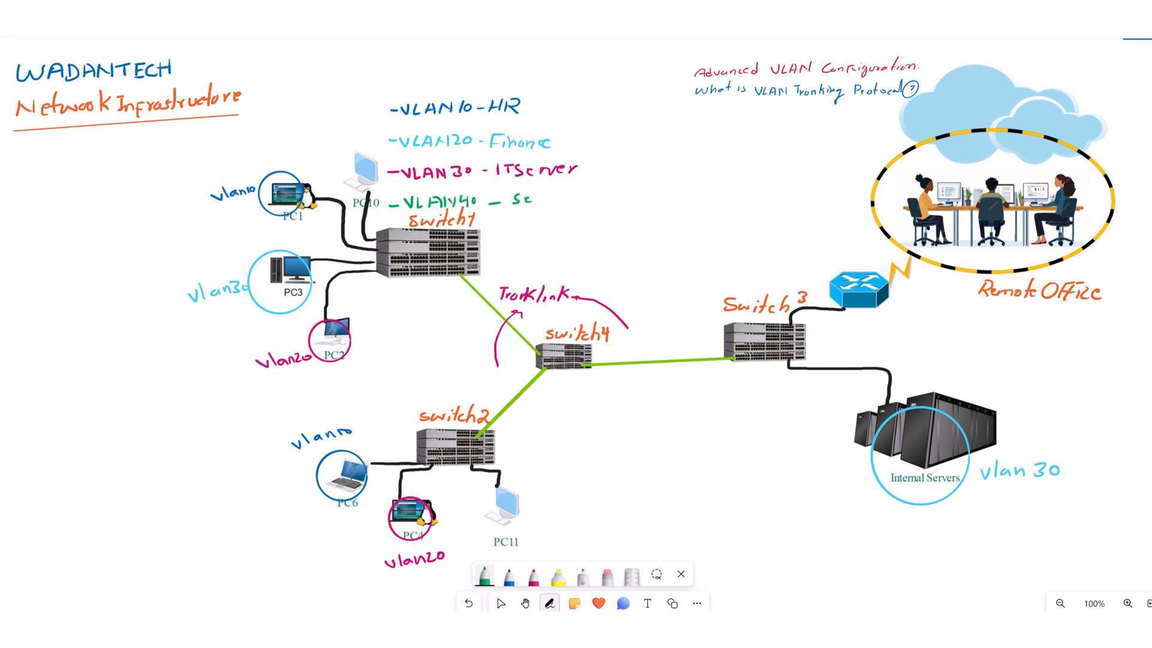
{"action": "type", "text": "Sc System."}
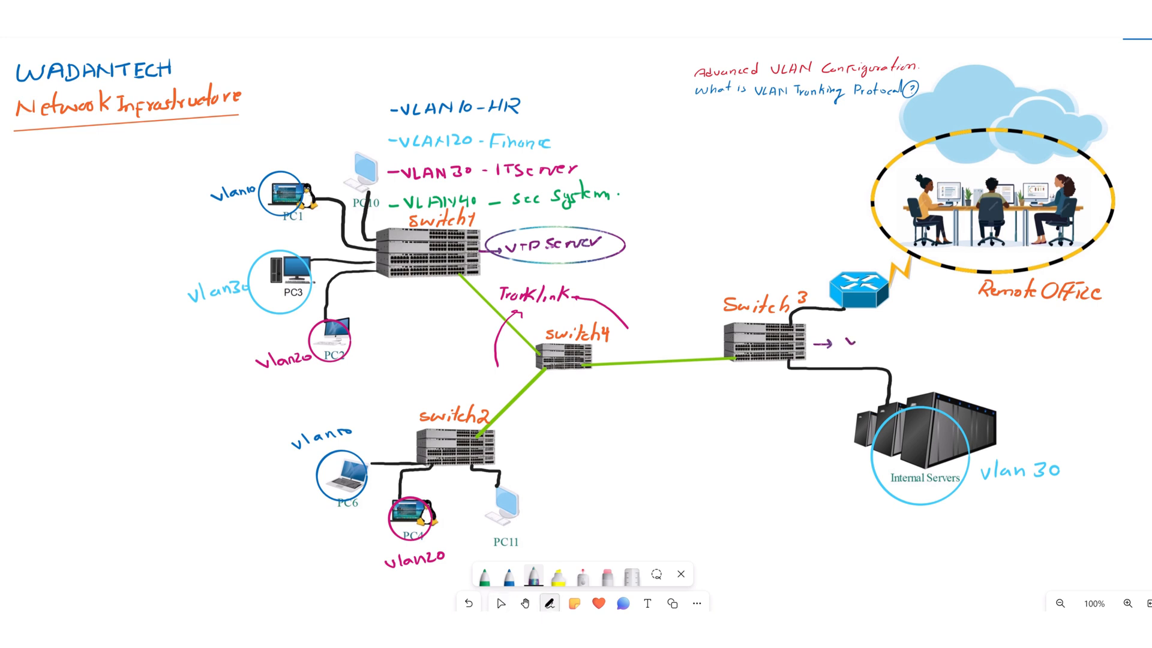
Label switch2 and switch3 as 'VTP Client'.
{"action": "type", "text": "VTP Client"}
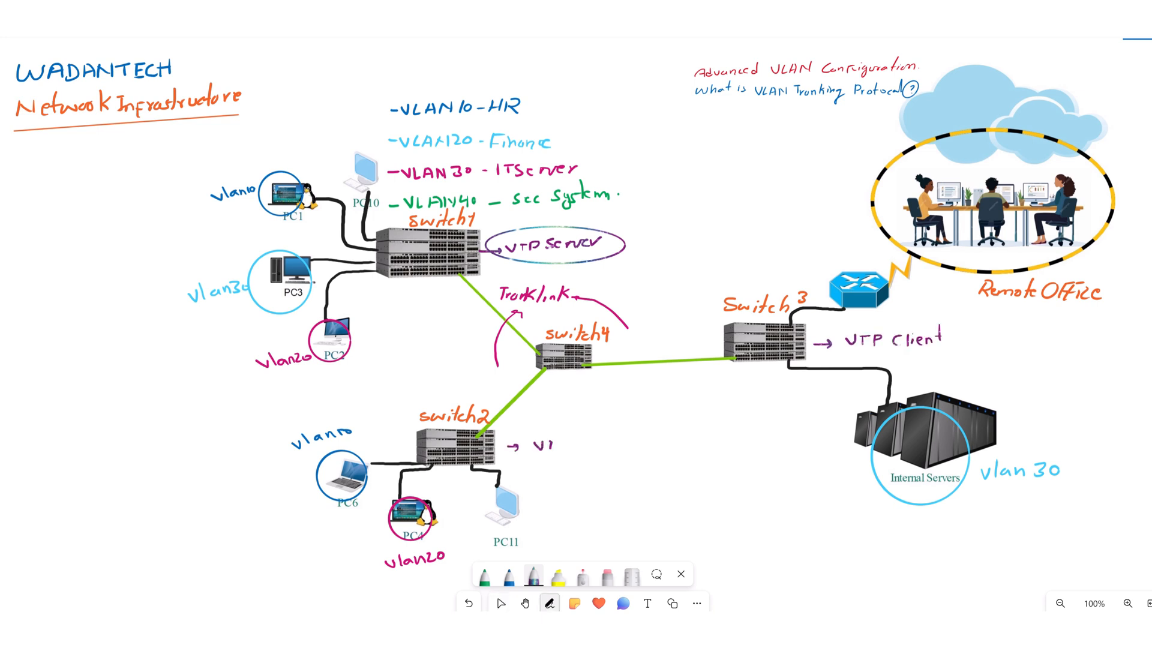
{"action": "type", "text": "VTP client"}
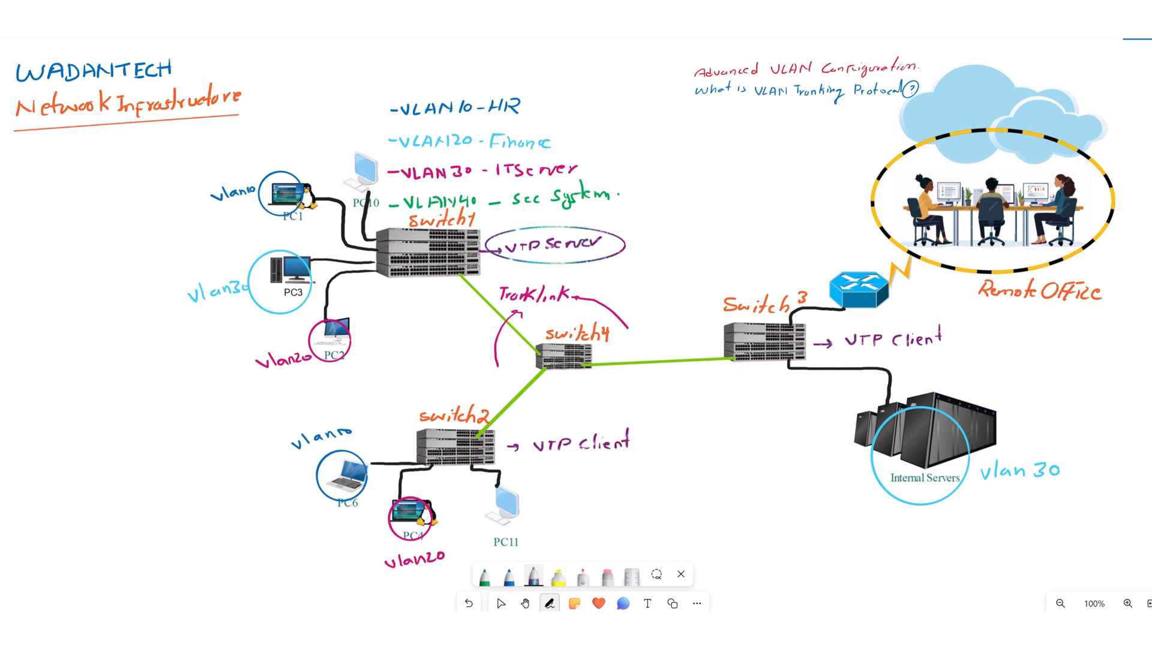
{"action": "left_click", "coordinate": [500, 601]}
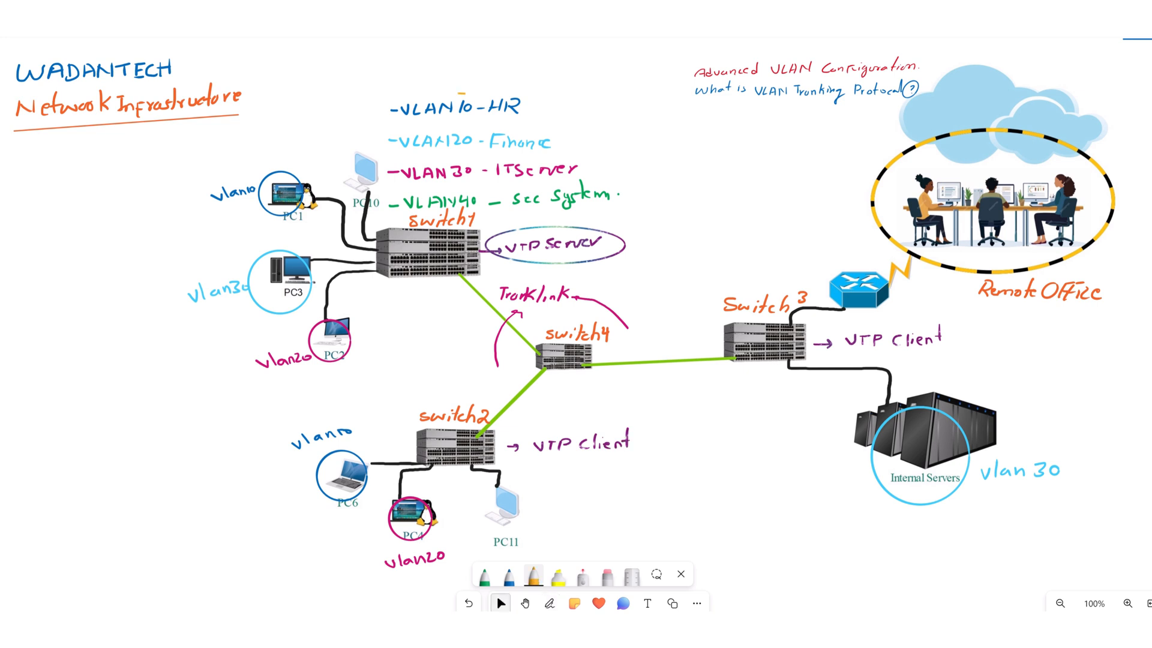
Write feature '1. Centralization' with a green sub-point about creating VLANs.
{"action": "left_click", "coordinate": [548, 603]}
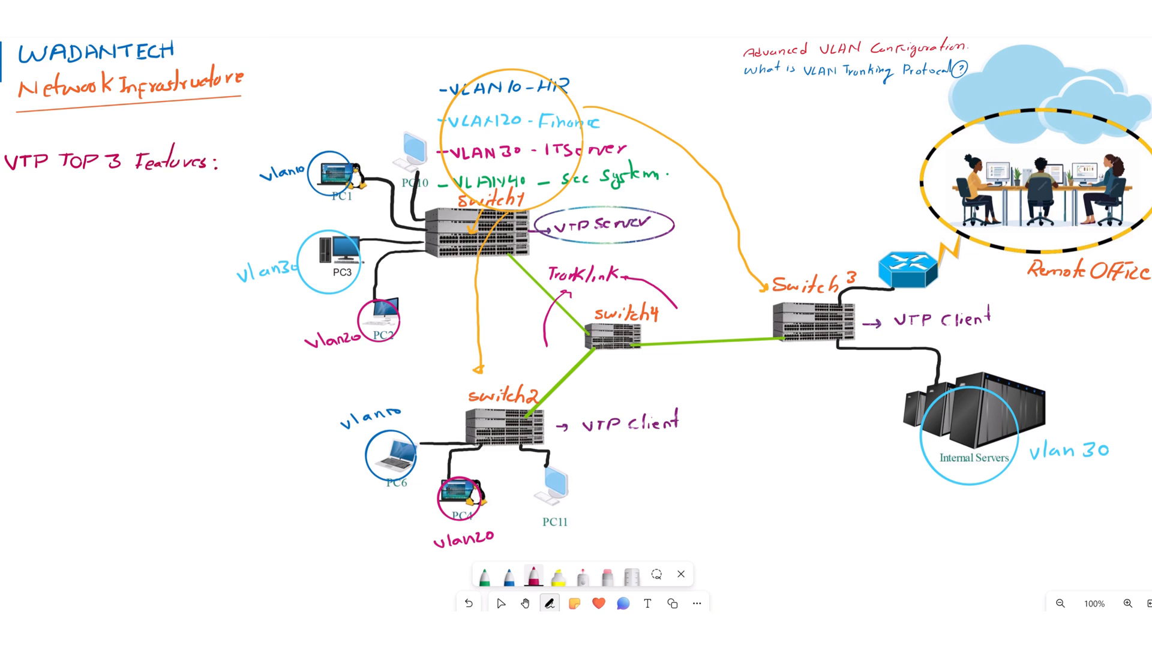
{"action": "type", "text": "1. Cent."}
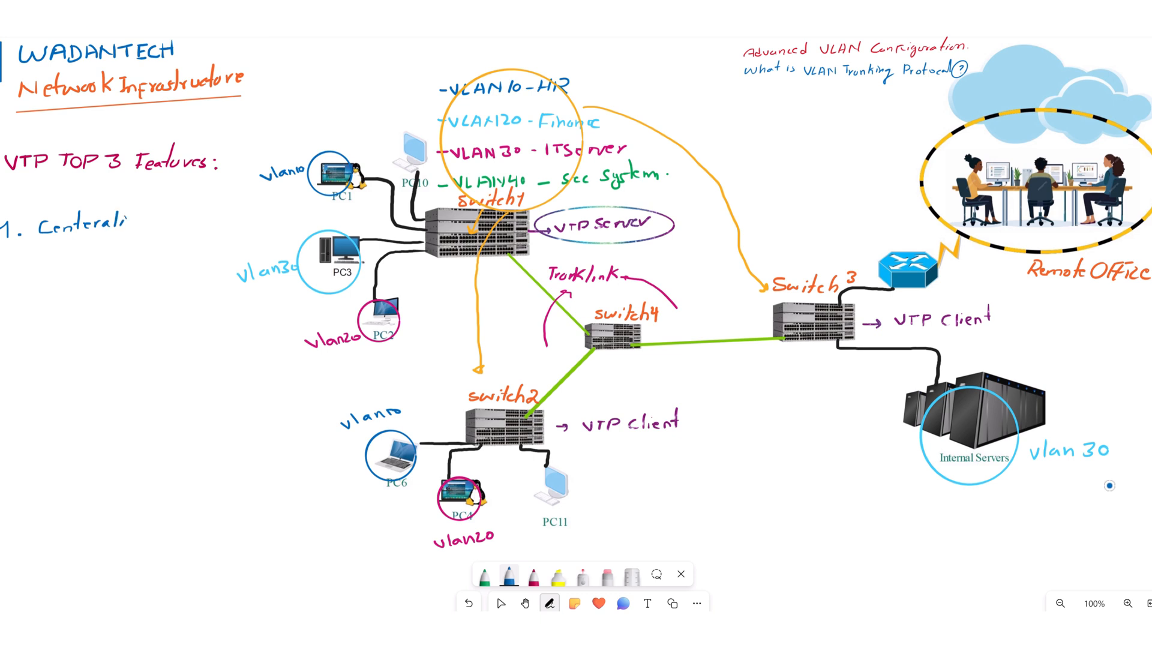
{"action": "type", "text": "zation"}
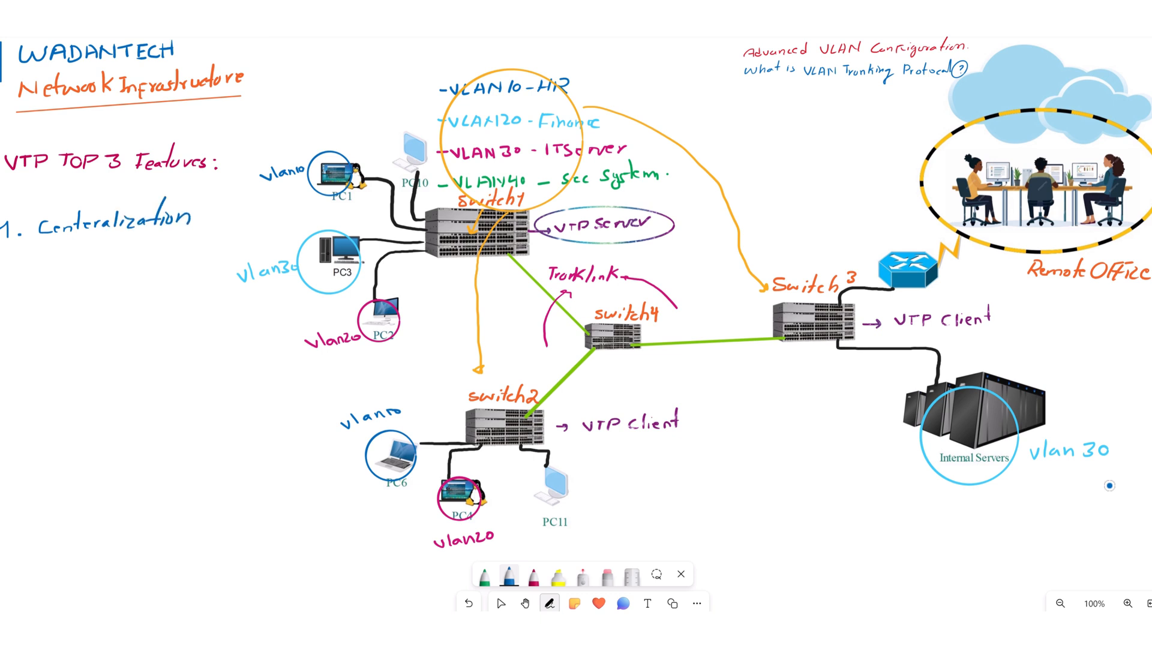
{"action": "left_click", "coordinate": [483, 575]}
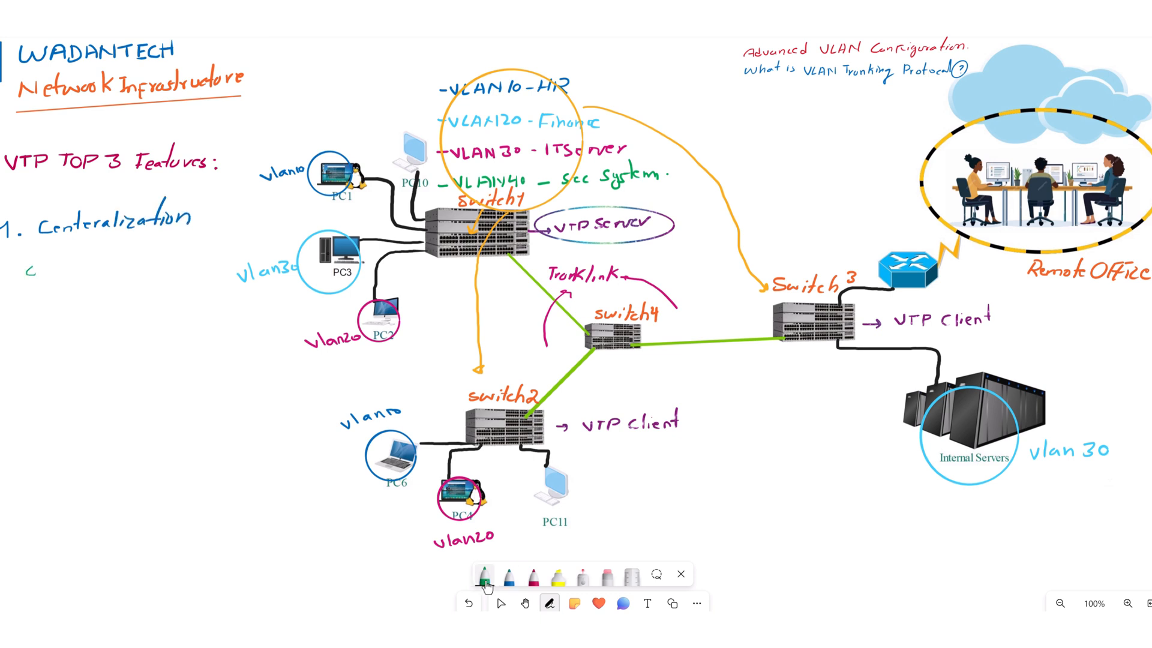
{"action": "type", "text": "create , Delete and"}
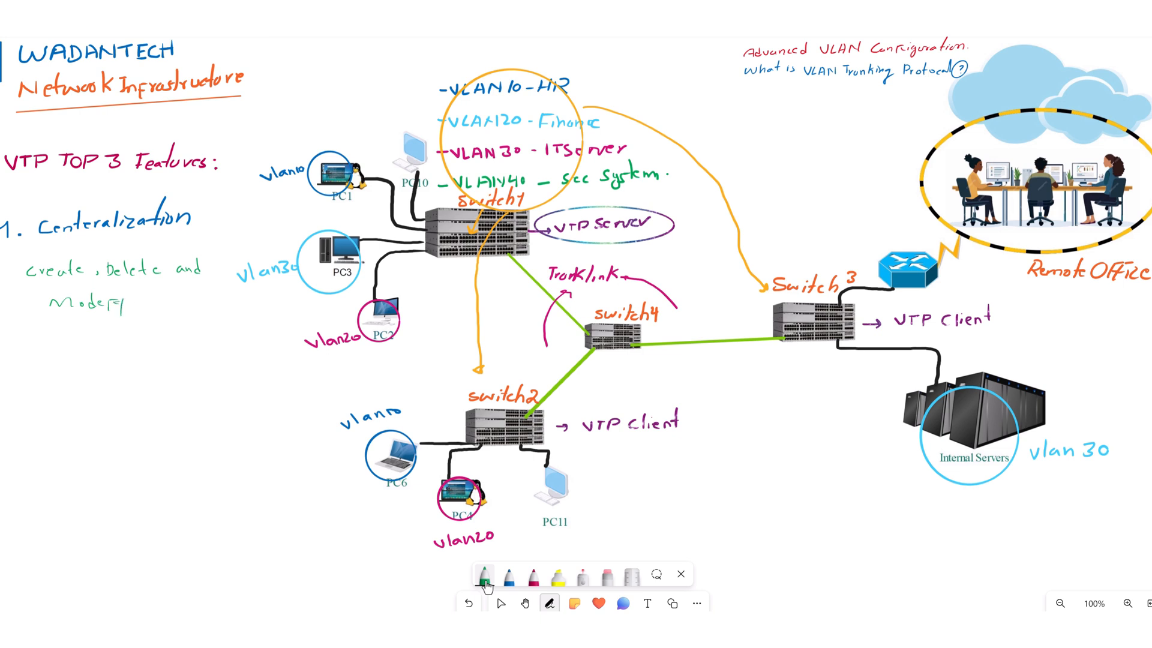
{"action": "type", "text": "ULN"}
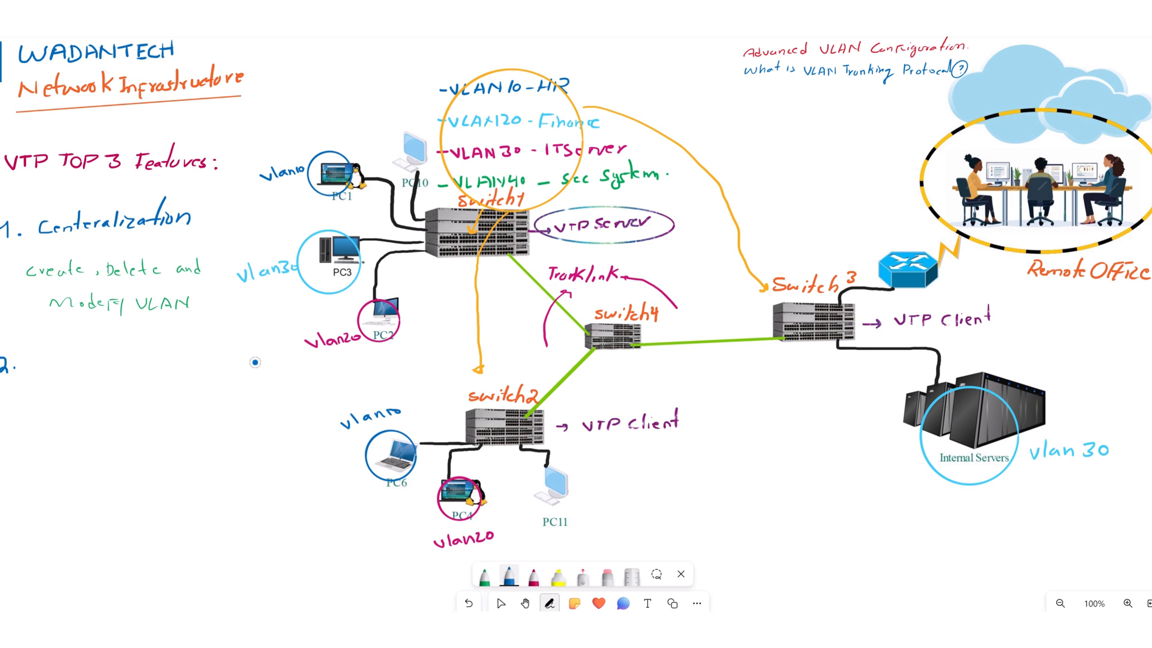
Add feature 2 'Consistency' and feature 3 'Reducing Admin Overhead'.
{"action": "type", "text": "Consist"}
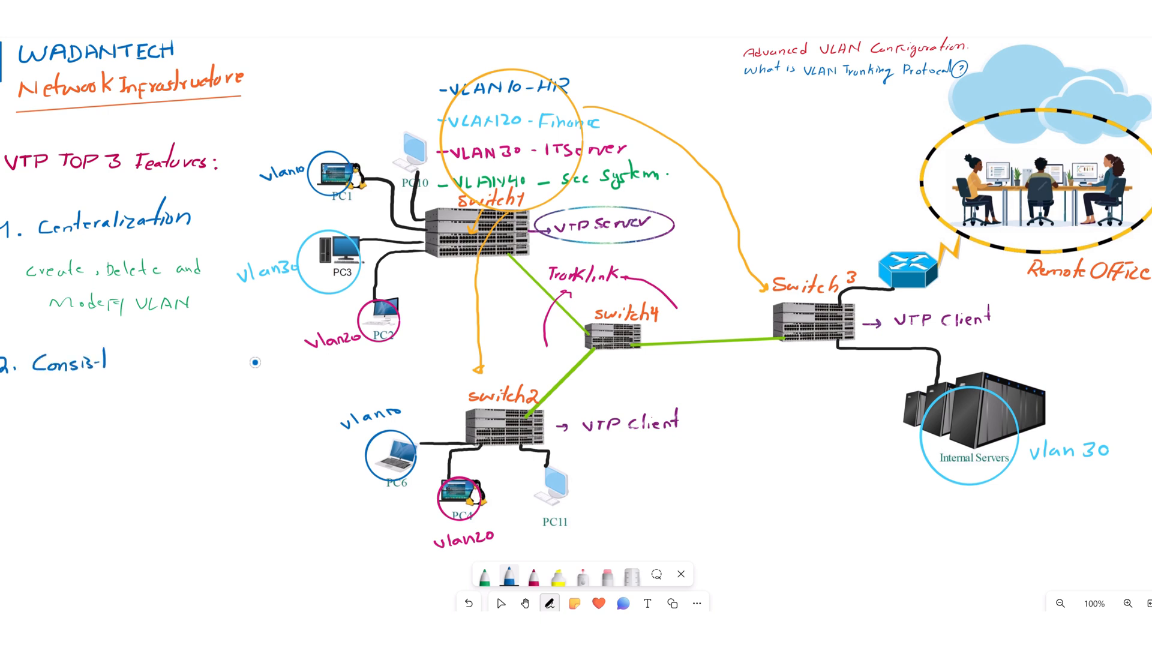
{"action": "type", "text": "le"}
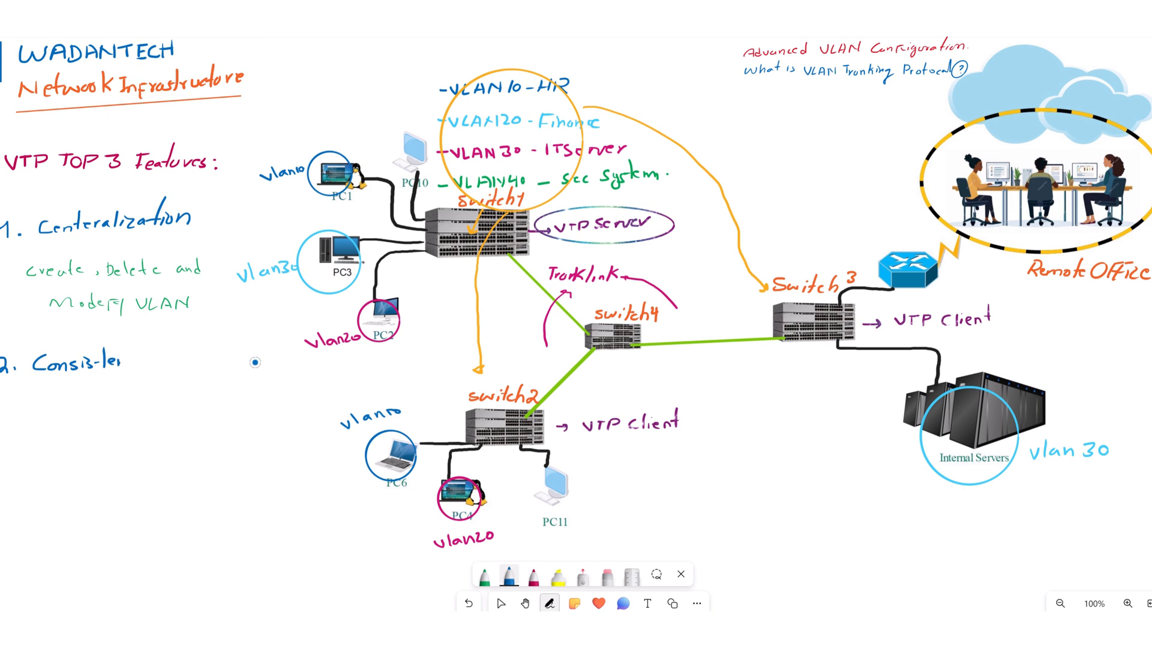
{"action": "type", "text": "ency :"}
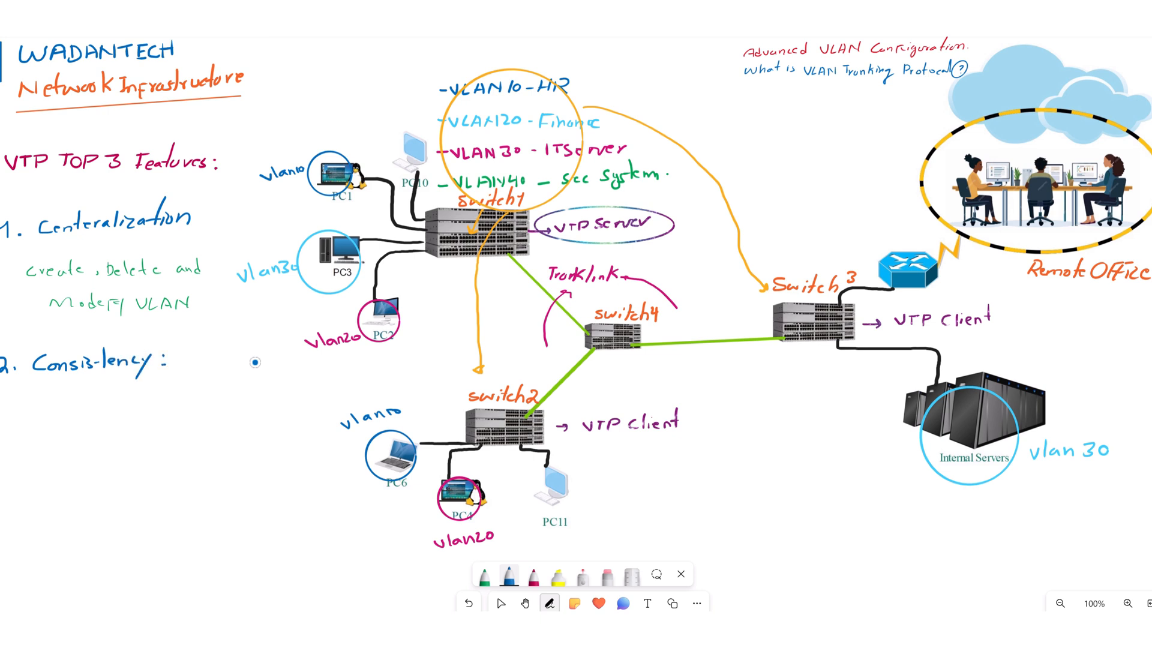
{"action": "type", "text": "3 - Reduce ("}
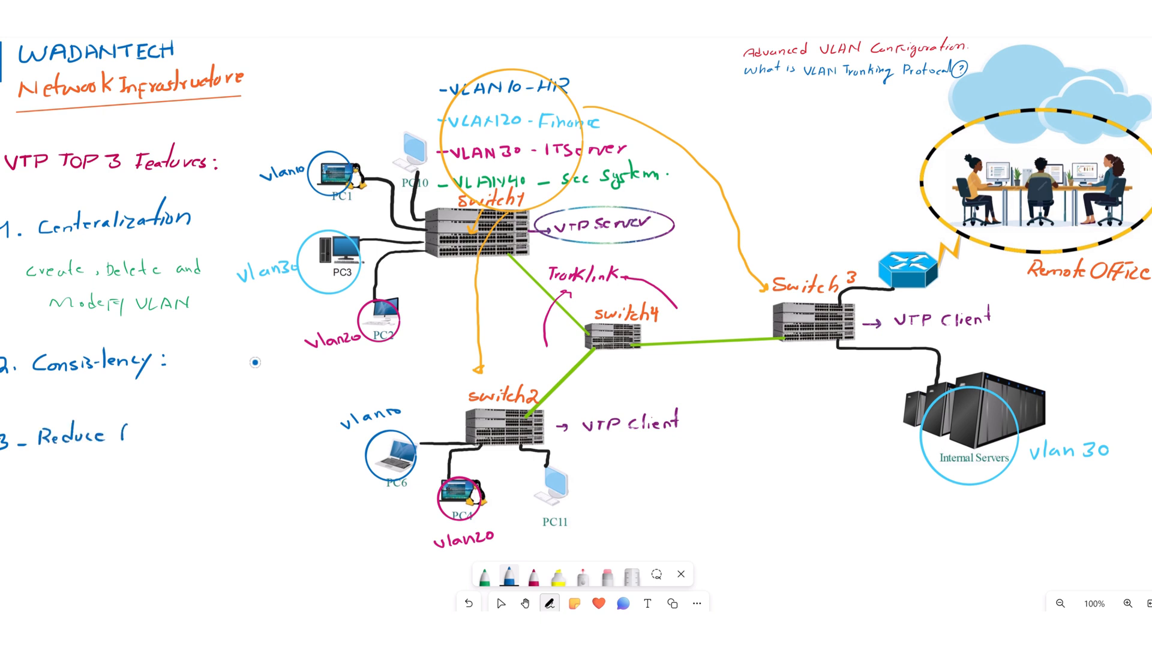
{"action": "type", "text": "Admi"}
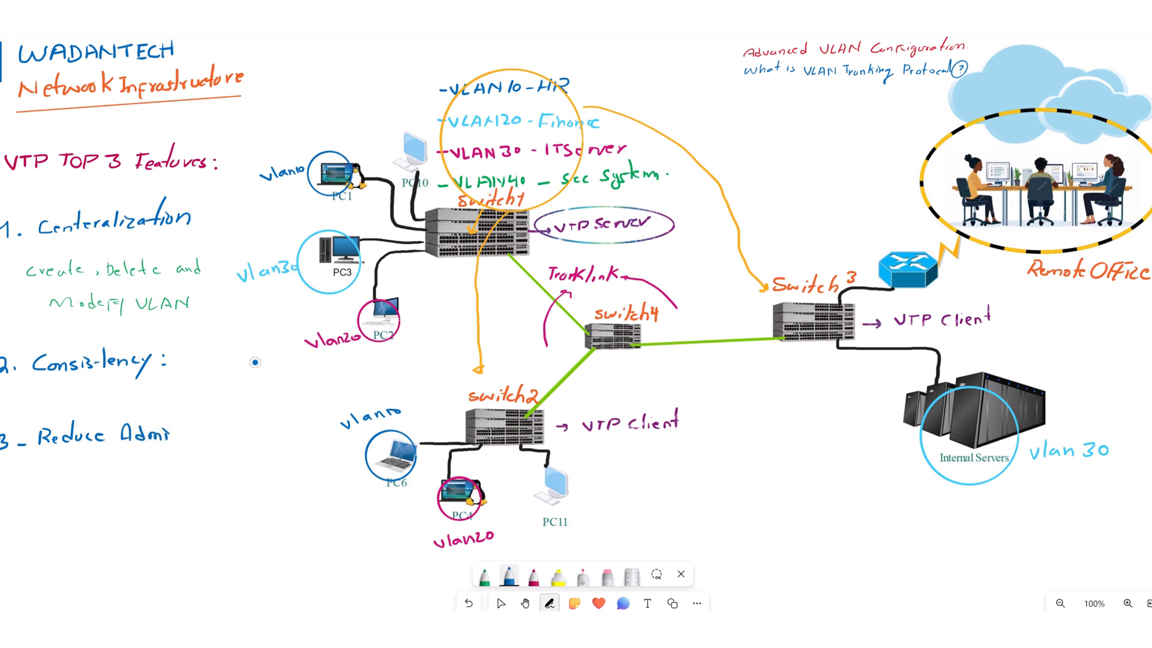
{"action": "type", "text": "Ov"}
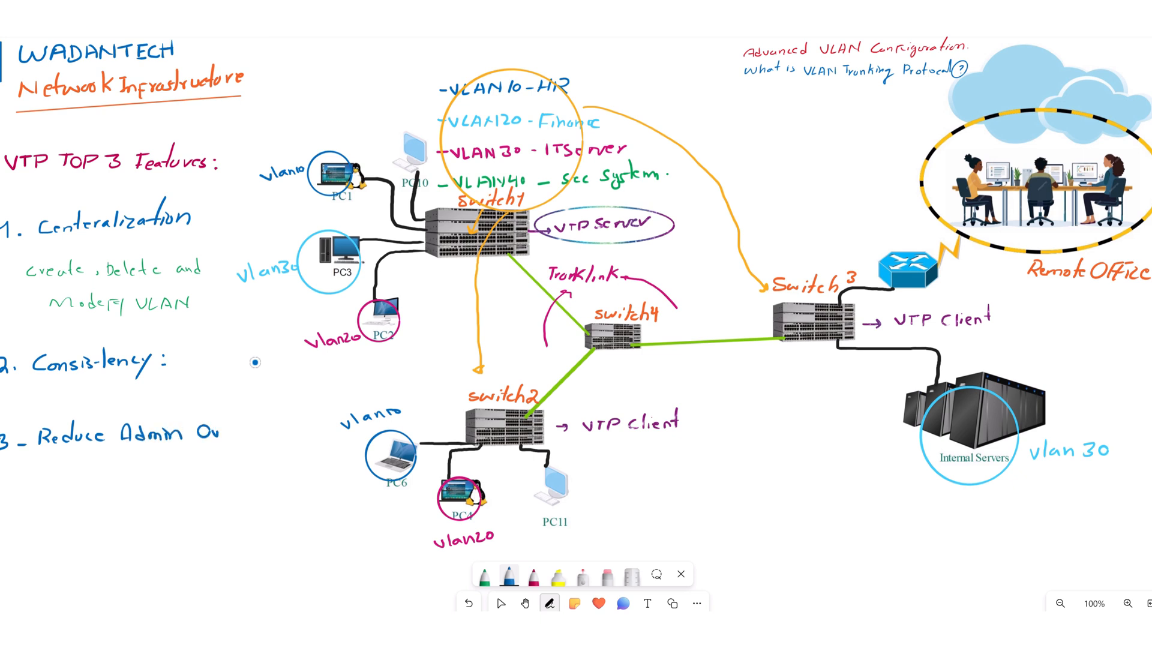
{"action": "type", "text": "erheo"}
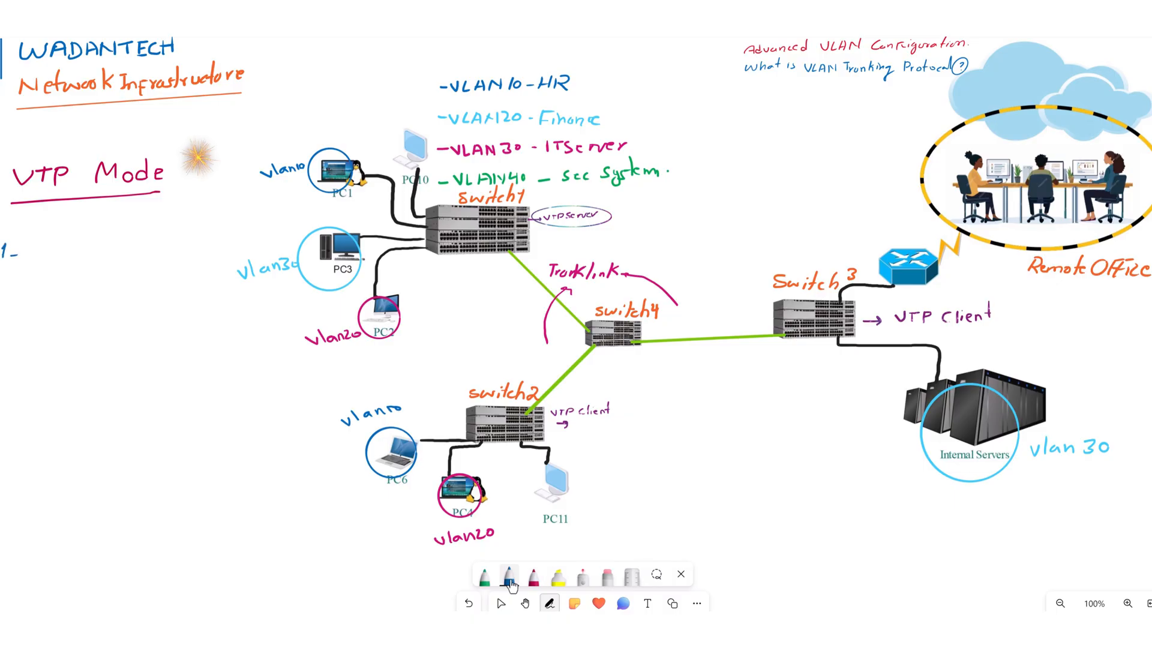
Write 'Server mode' as item 1 under the VTP Mode heading.
{"action": "type", "text": "Server mo"}
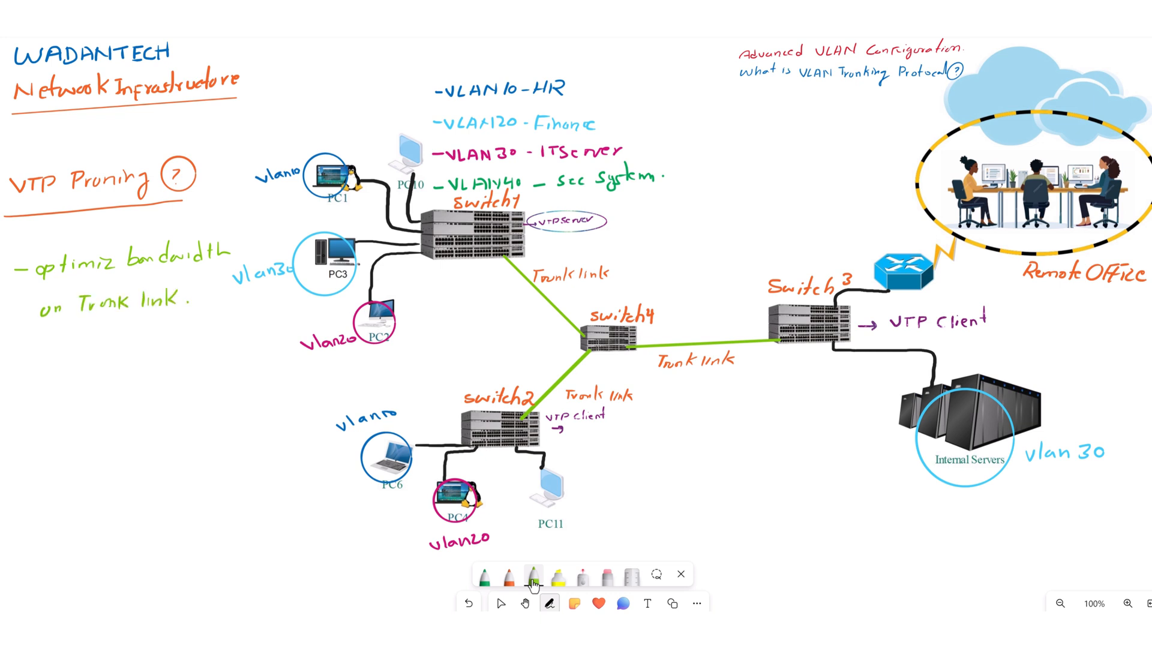
{"action": "mouse_move", "coordinate": [533, 587]}
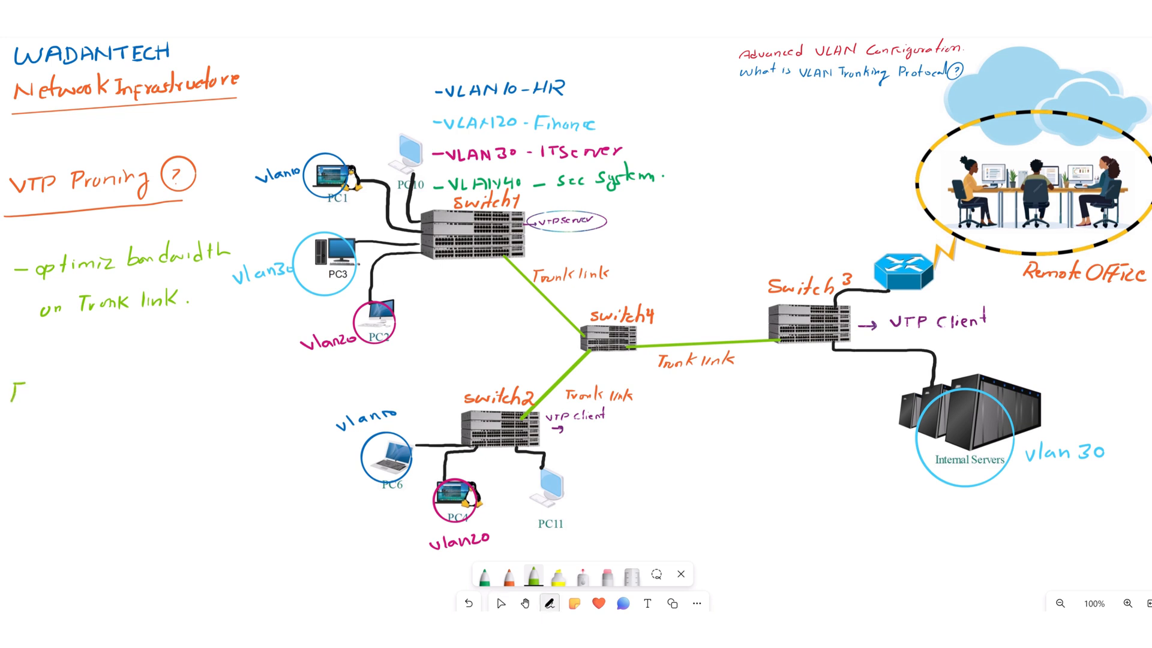
Write 'For example' for the pruning note and finish the word 'Pruning'.
{"action": "type", "text": "For 1"}
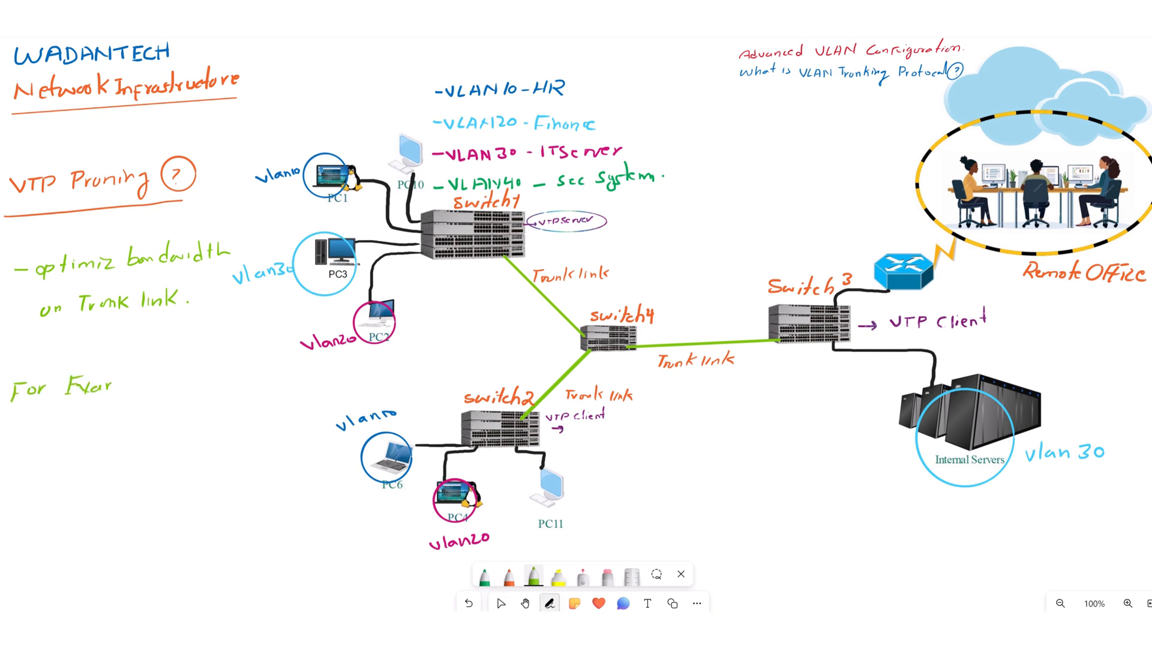
{"action": "type", "text": "ample →"}
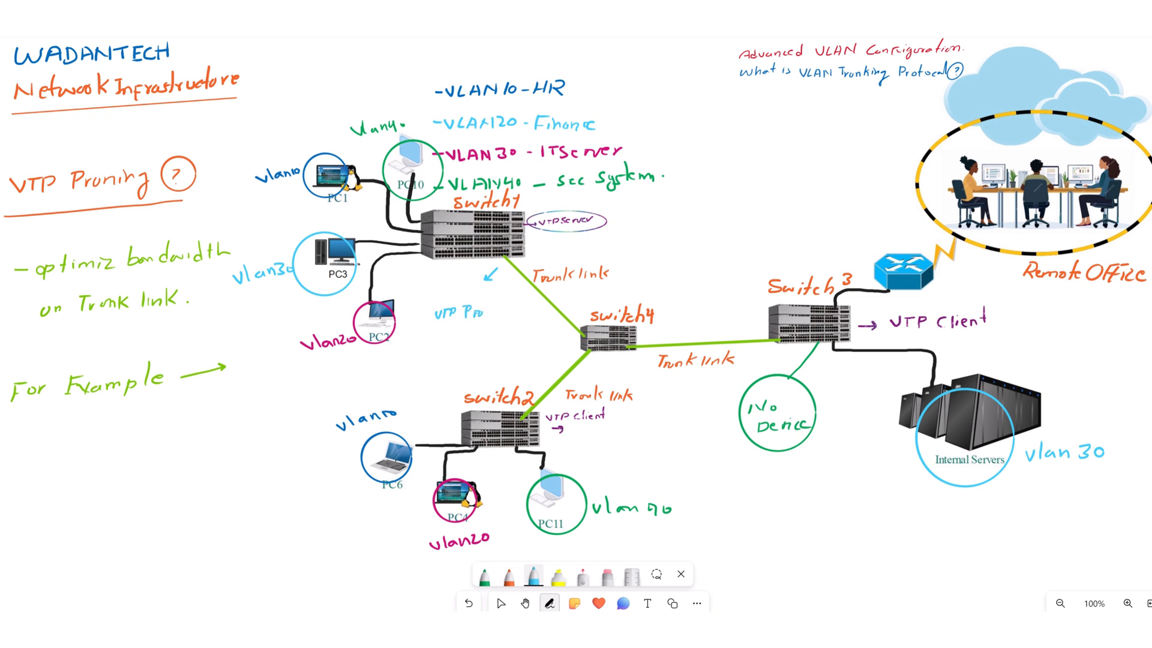
{"action": "type", "text": "ning"}
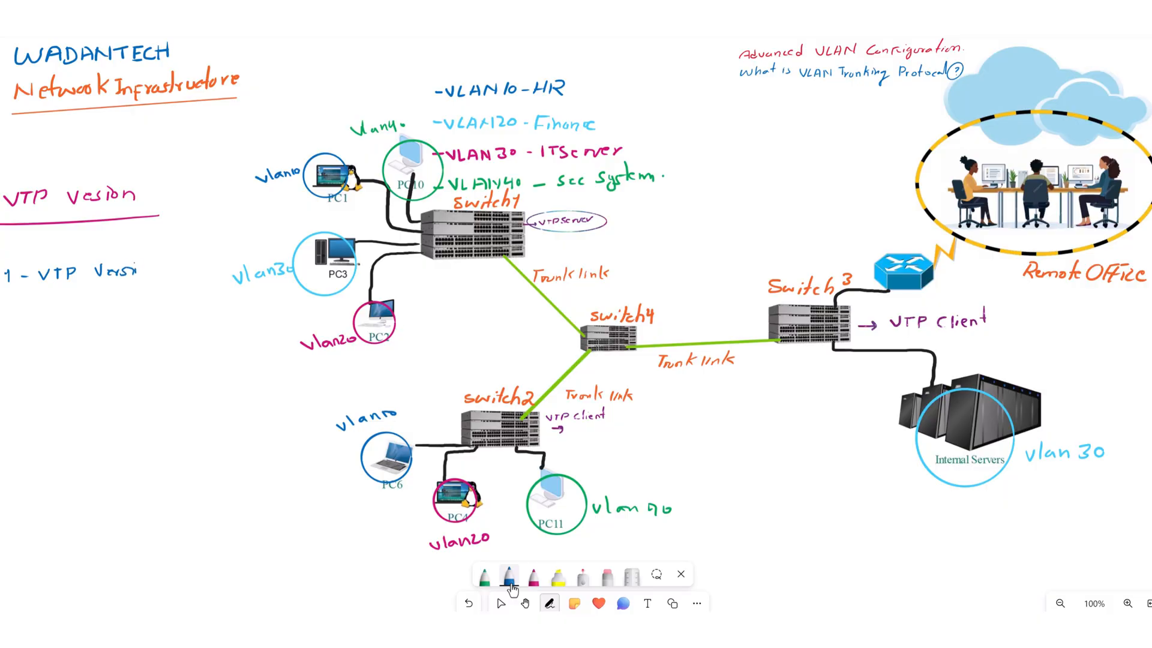
Write 'VTP Version 2 - Token Ring VLAN' and the extended VLAN 'Range' entry.
{"action": "left_click", "coordinate": [484, 575]}
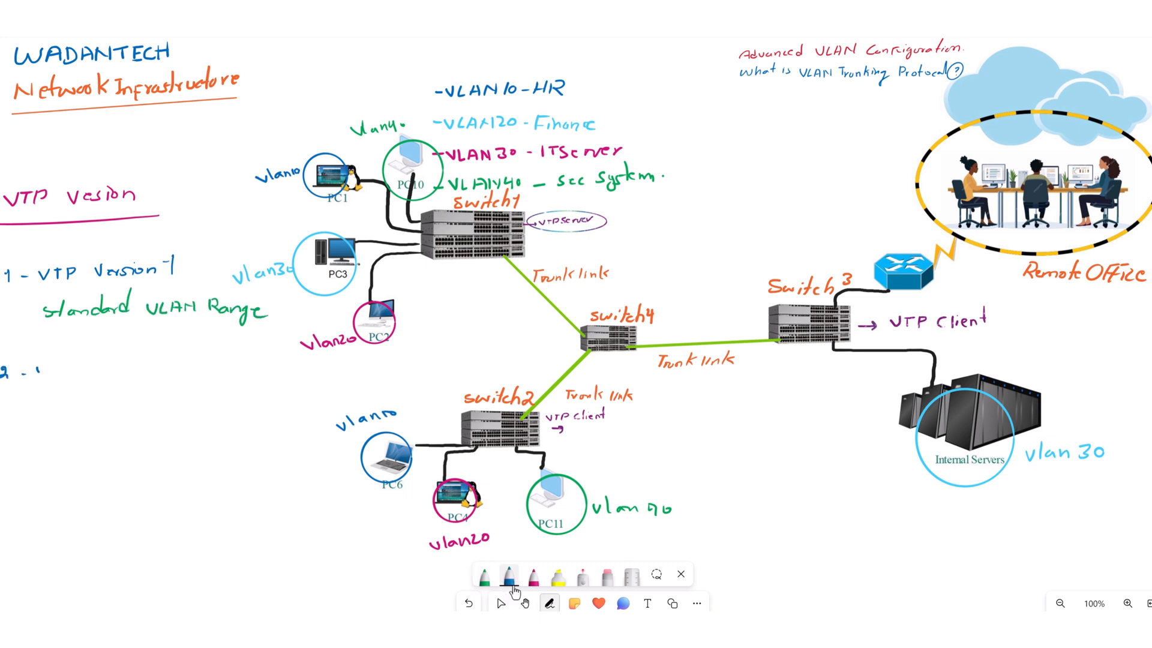
{"action": "type", "text": "VTP Version 2"}
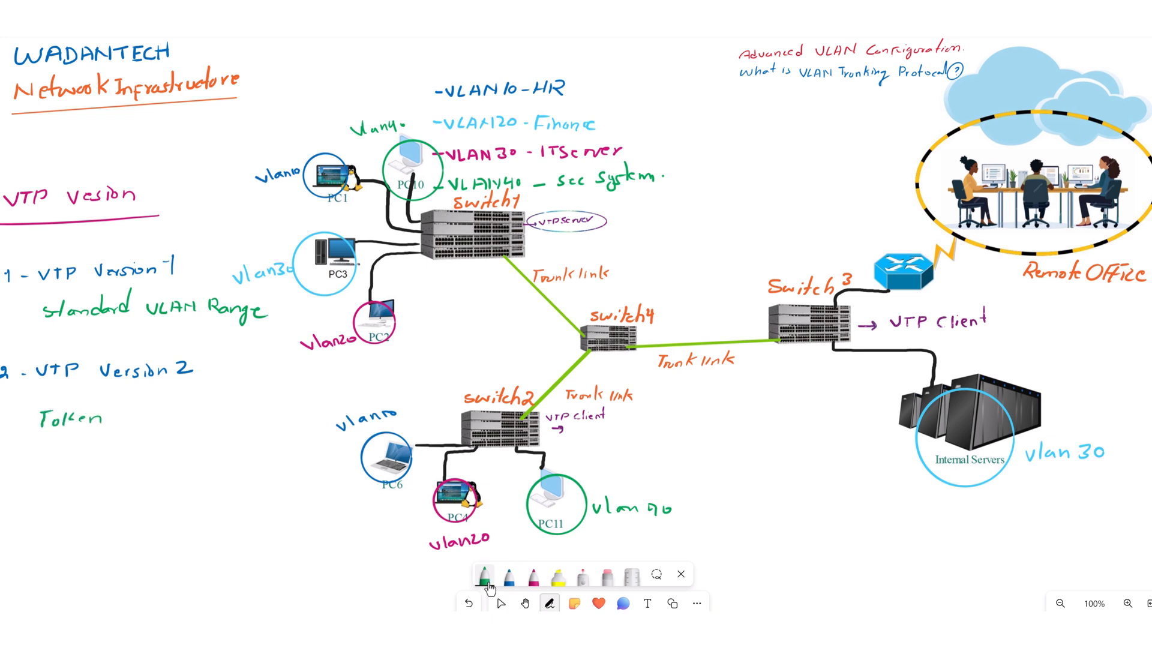
{"action": "type", "text": "Ring VLAN"}
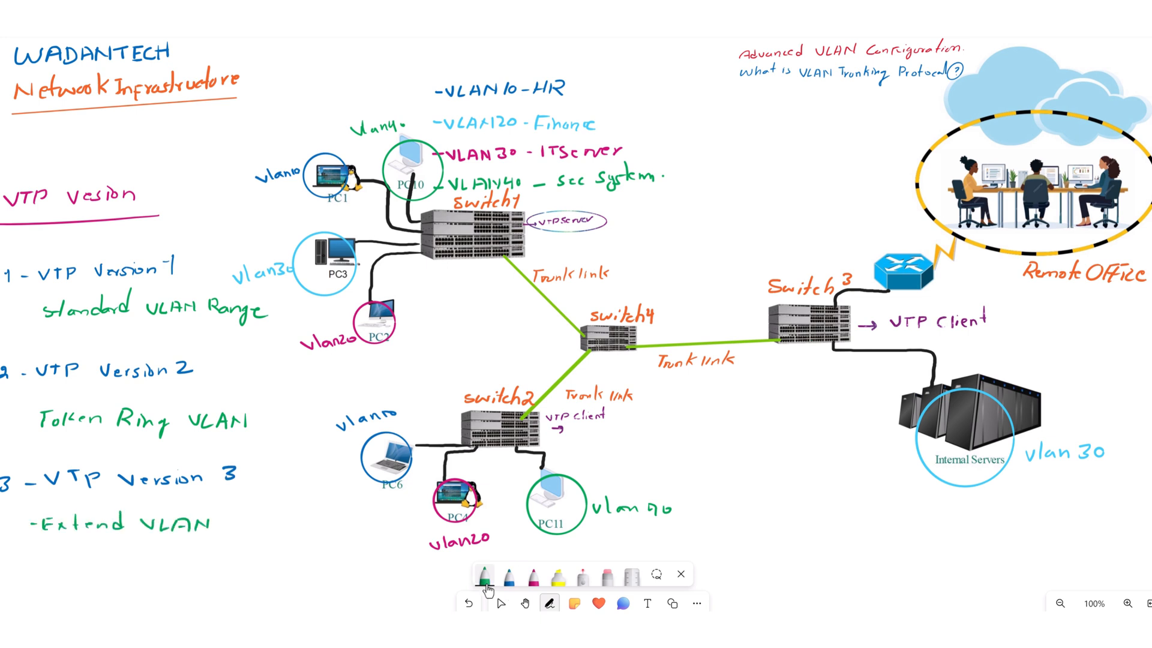
{"action": "type", "text": "Range"}
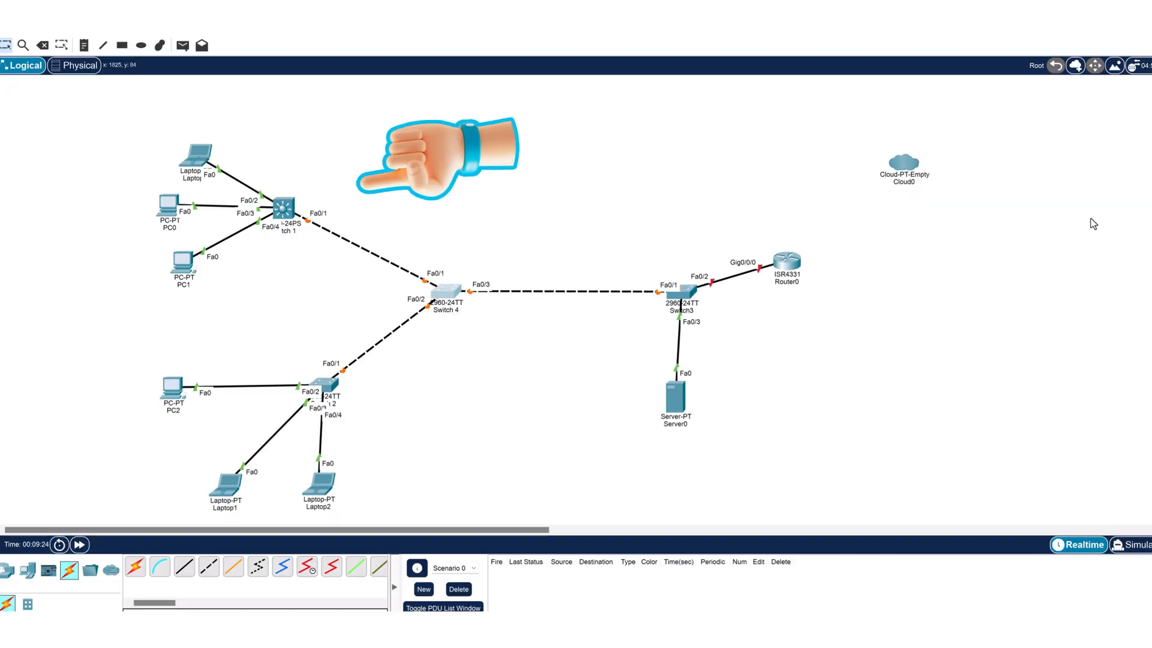
{"action": "mouse_move", "coordinate": [621, 458]}
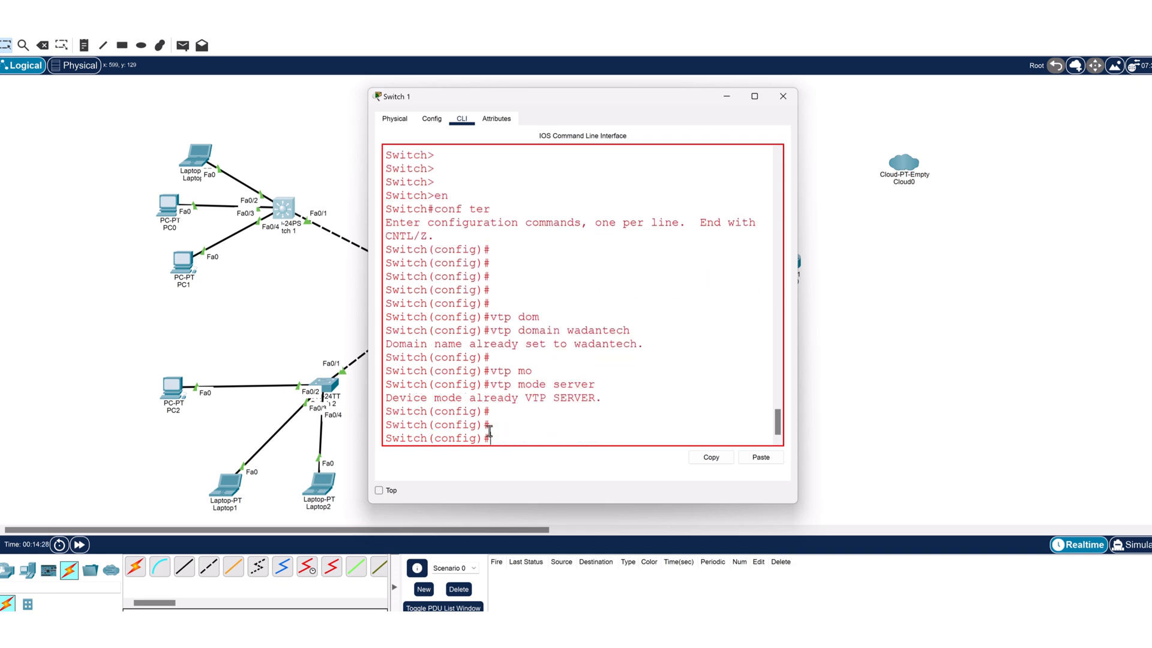
{"action": "type", "text": "vtp password"}
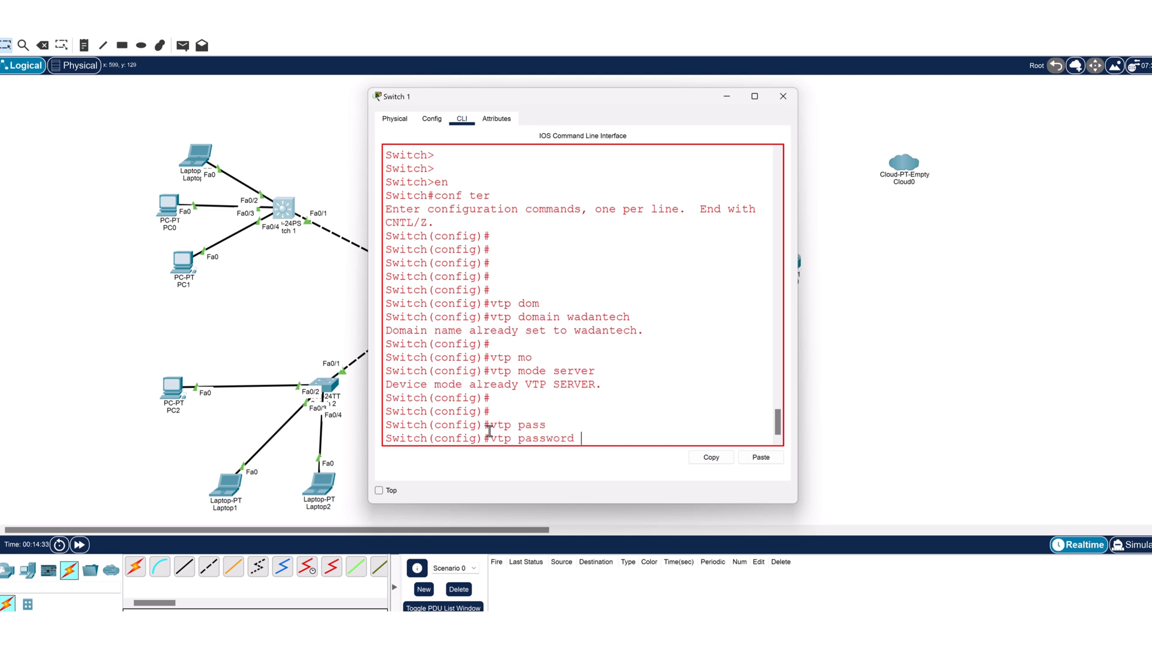
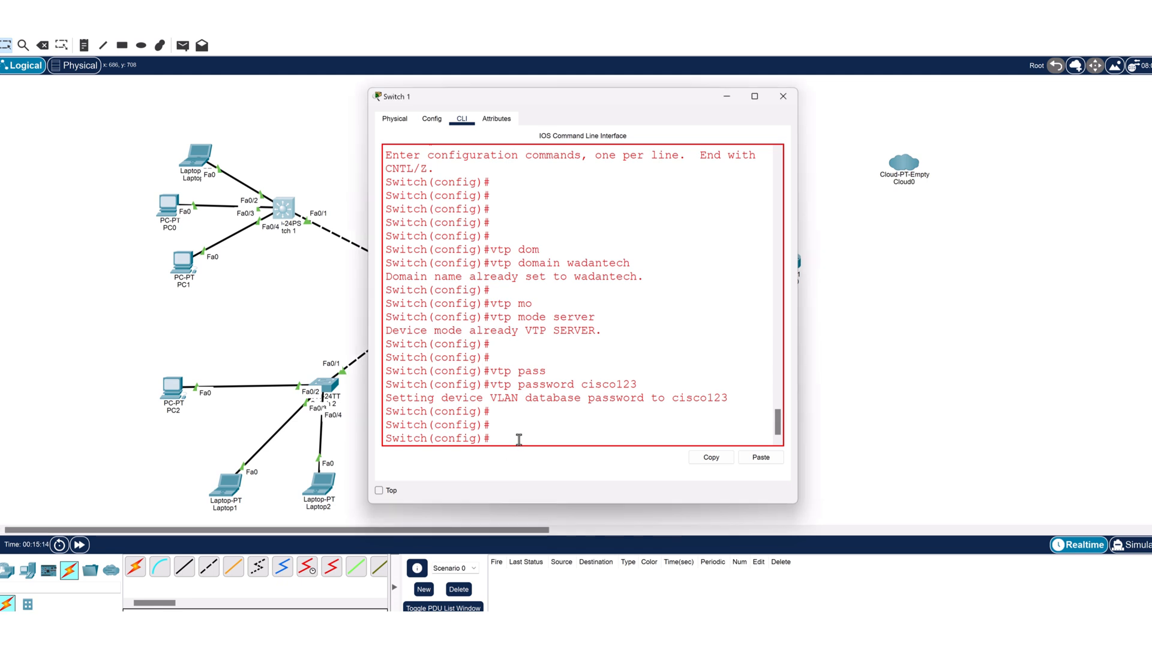
Run 'do show vlan brief' on Switch 1 to list VLANs 10–40.
{"action": "type", "text": "vlan bre"}
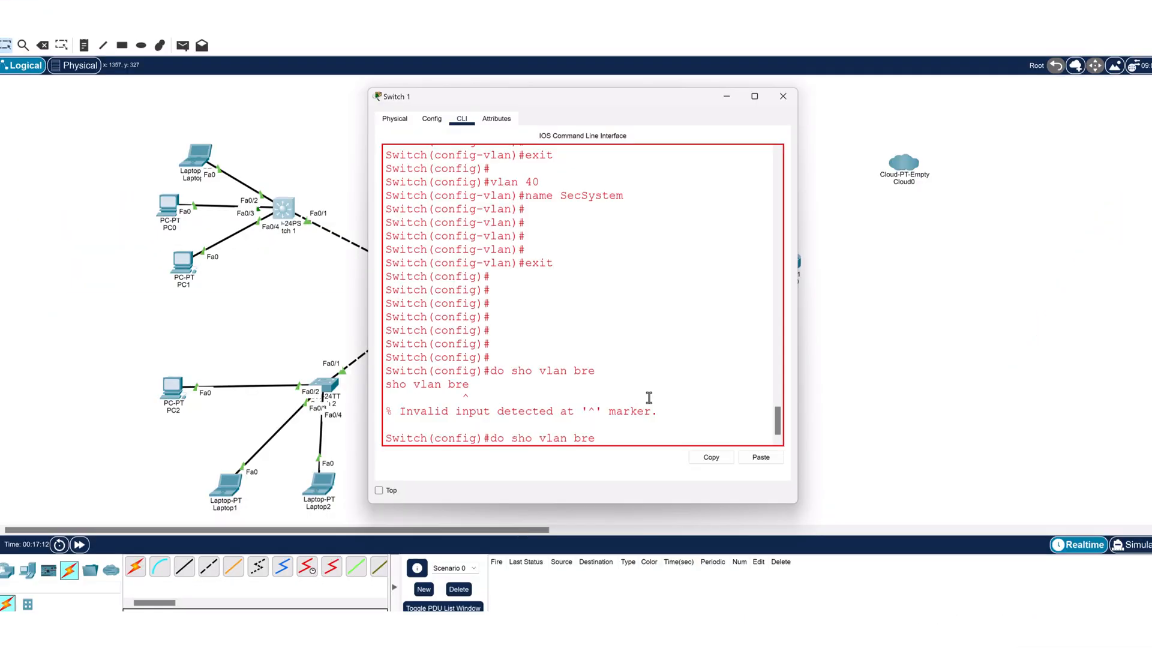
{"action": "type", "text": "i"}
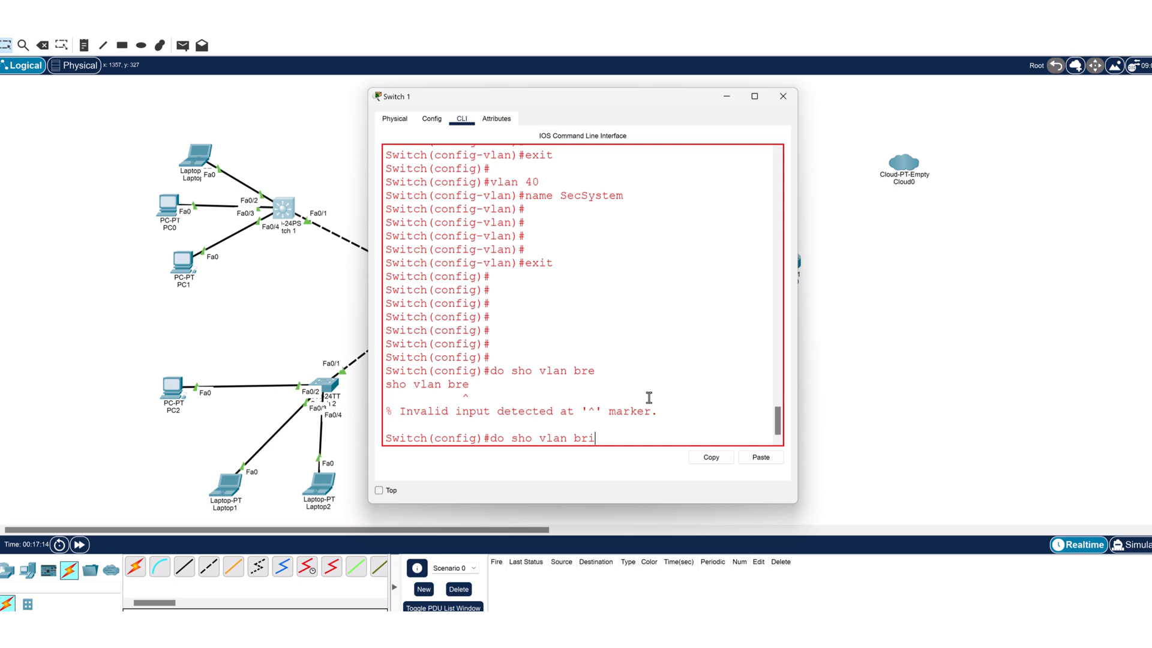
{"action": "key", "text": "Return"}
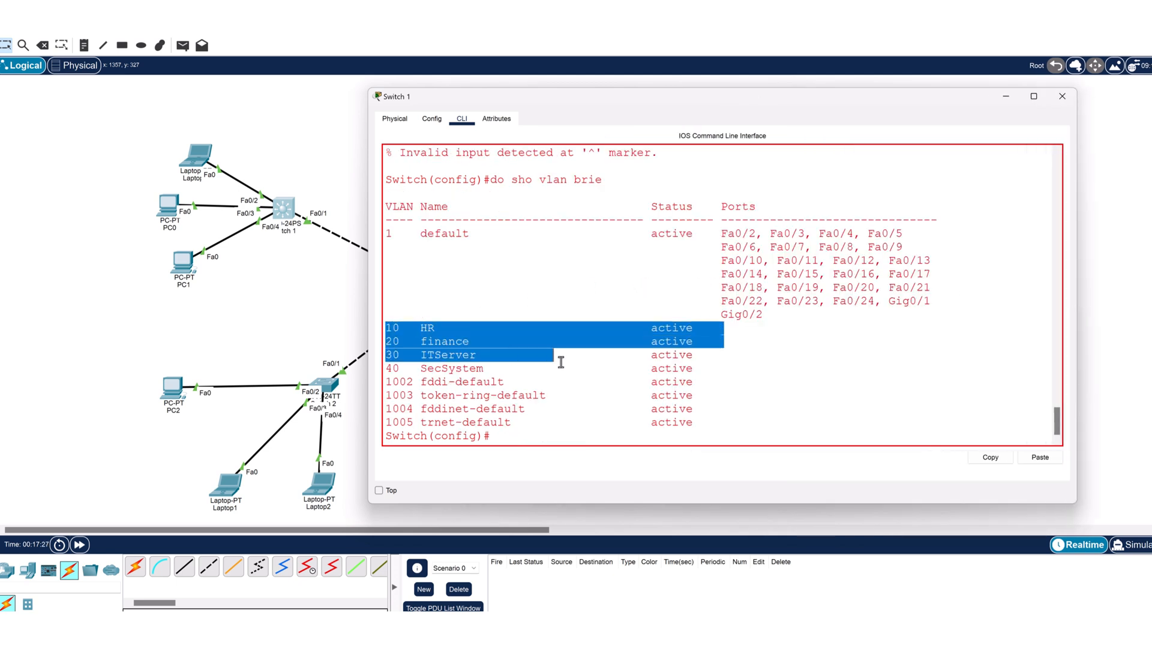
{"action": "type", "text": "do sho"}
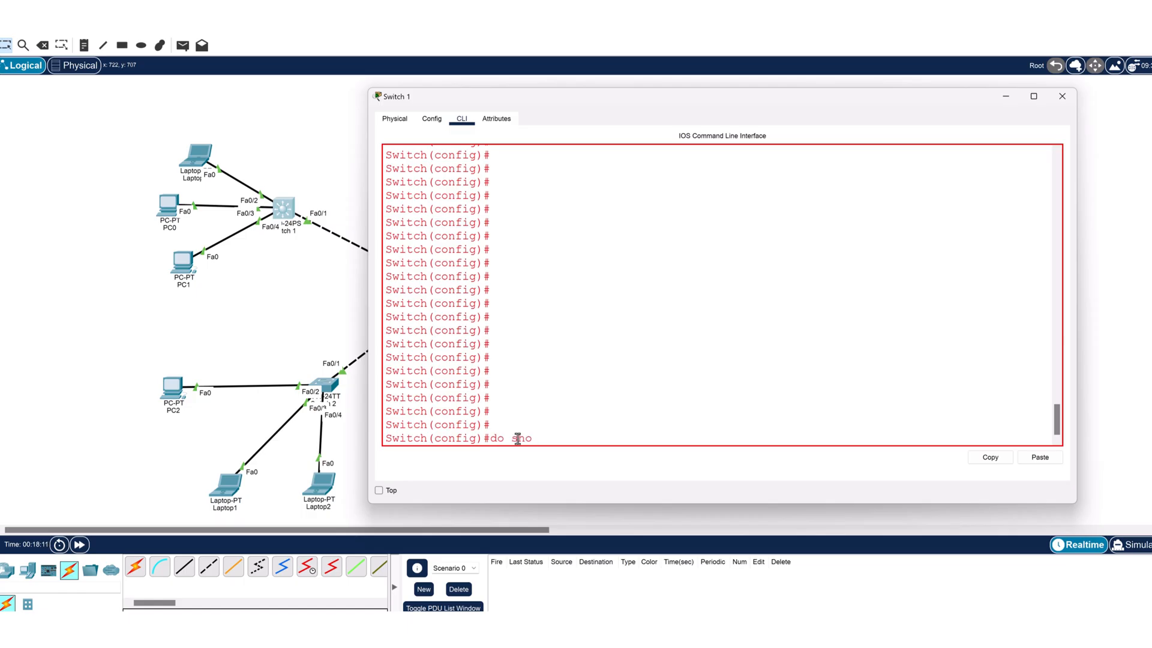
Run the show command on Switch 1 to review its VTP state.
{"action": "key", "text": "Return"}
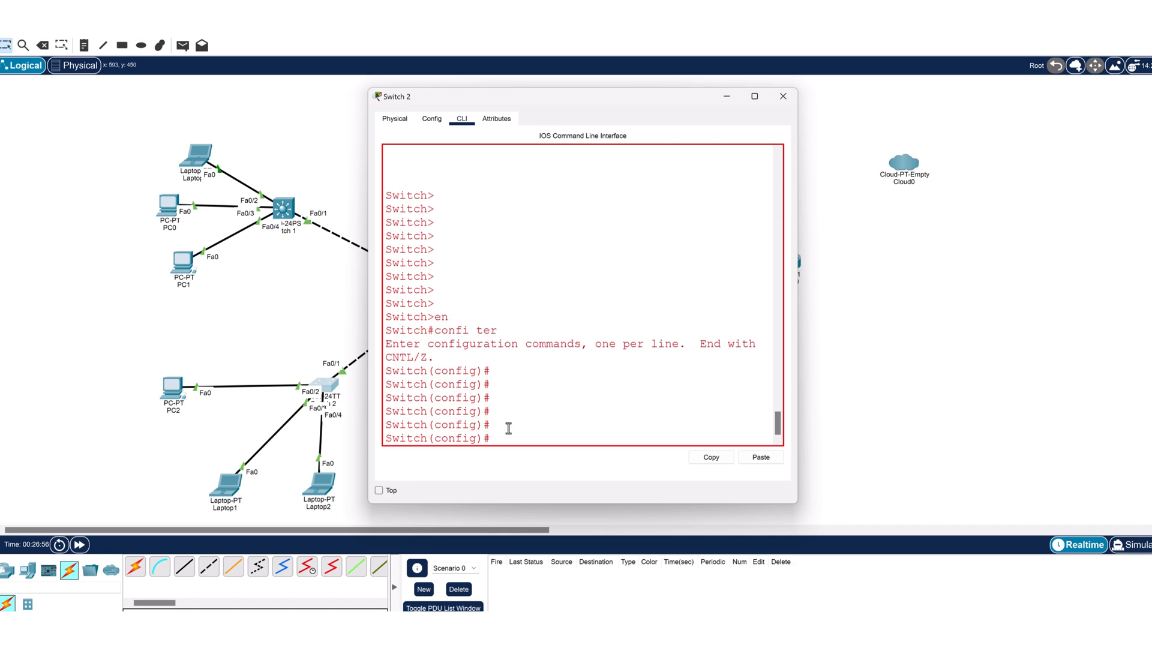
Set Switch 2's VTP domain to wadantech.
{"action": "type", "text": "vtp domain"}
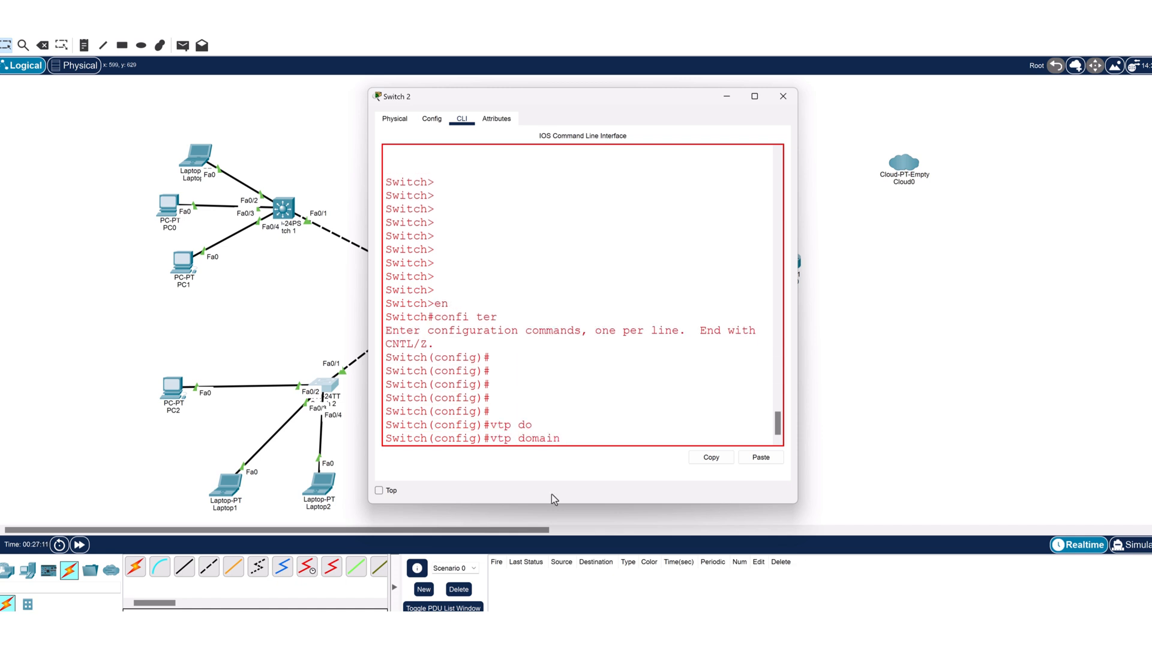
{"action": "type", "text": "wad"}
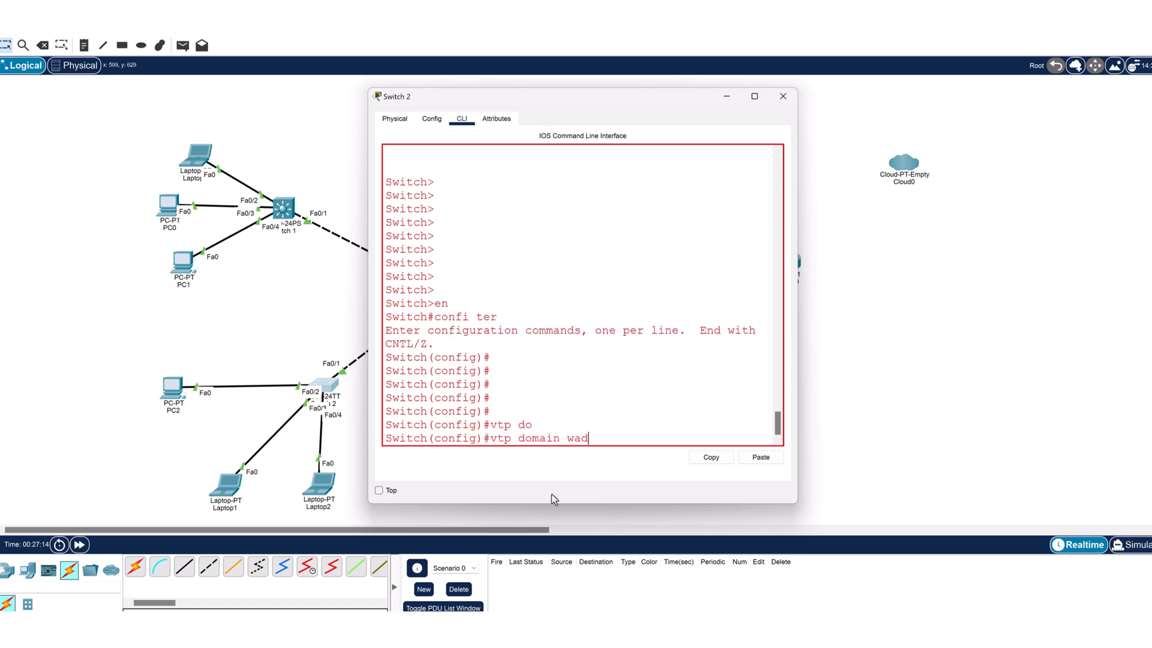
{"action": "key", "text": "Return"}
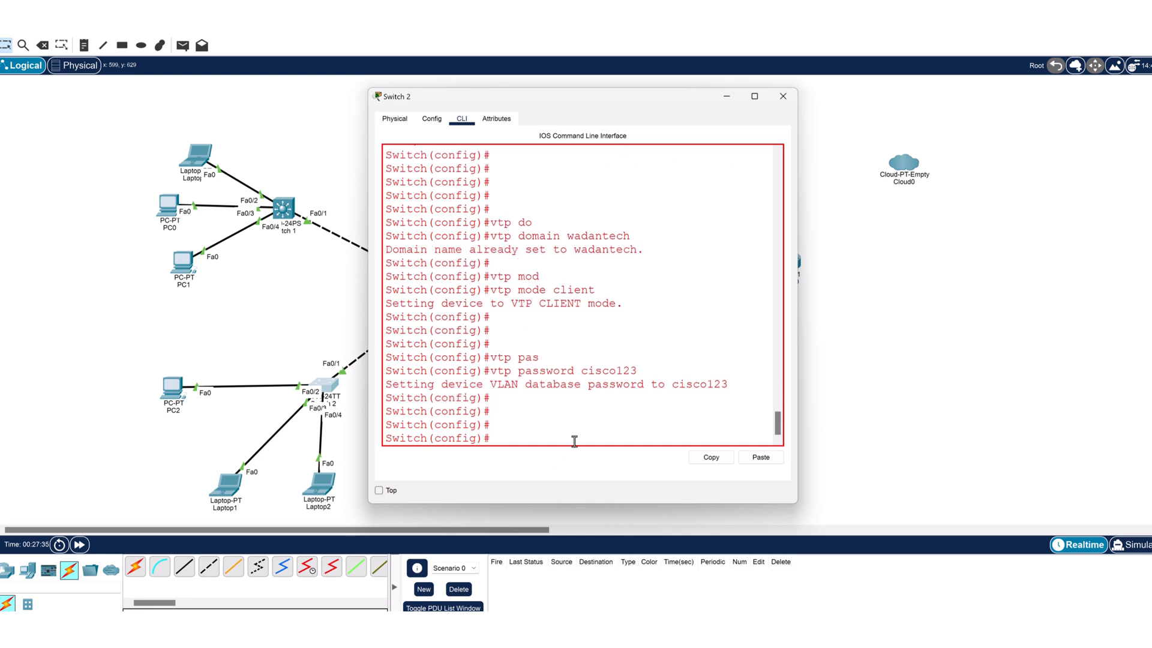
Verify Switch 2 with 'do show vtp status' and 'do show vlan brief' listing the received VLANs.
{"action": "type", "text": "do show"}
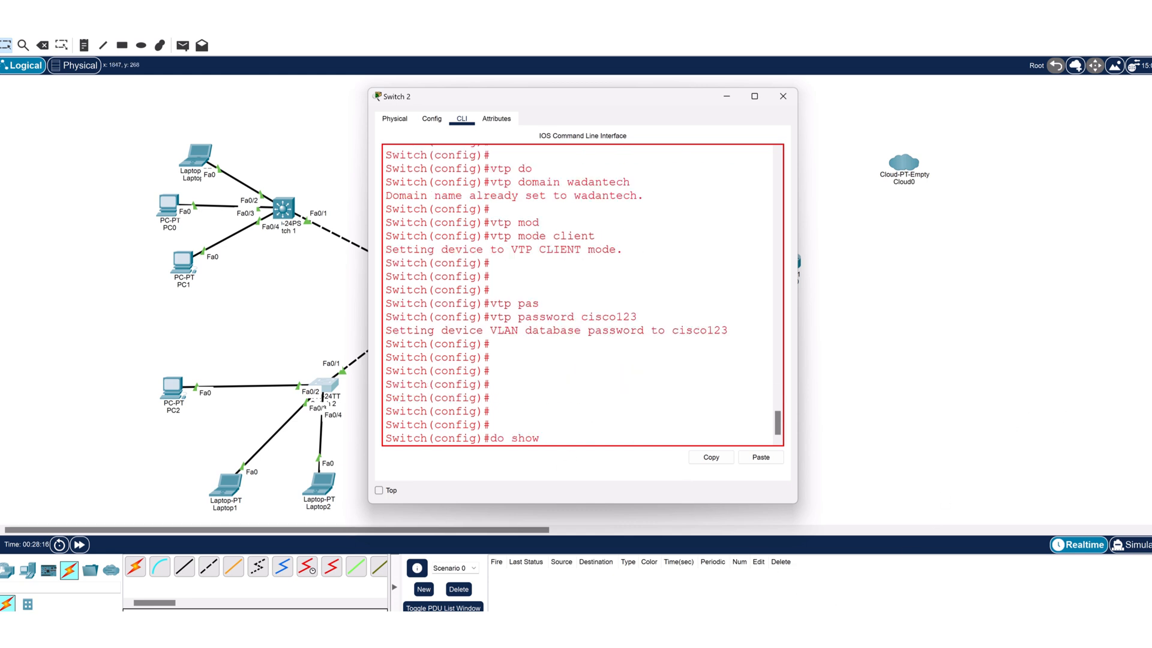
{"action": "type", "text": "vtp status"}
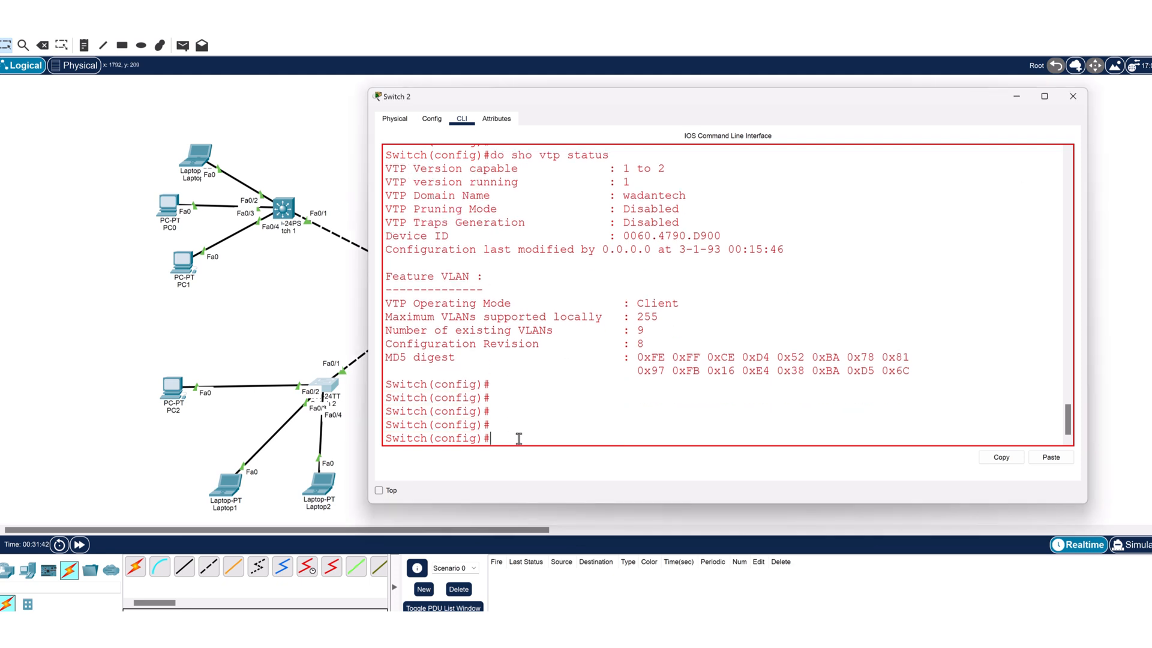
{"action": "type", "text": "do sh"}
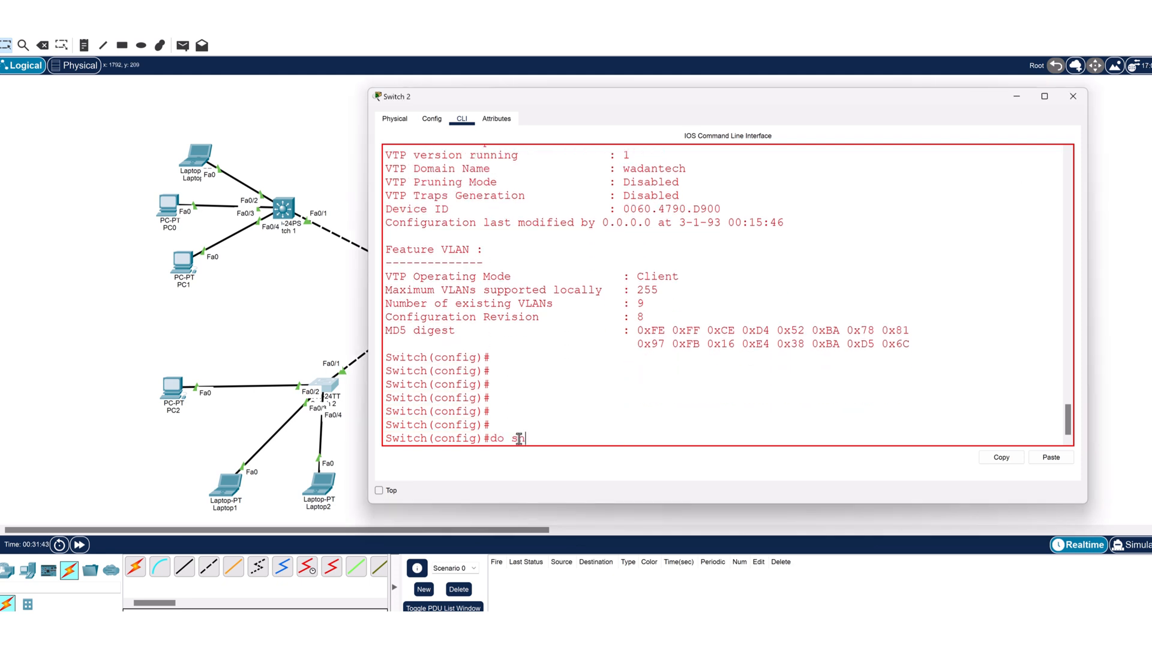
{"action": "type", "text": "o vlan br"}
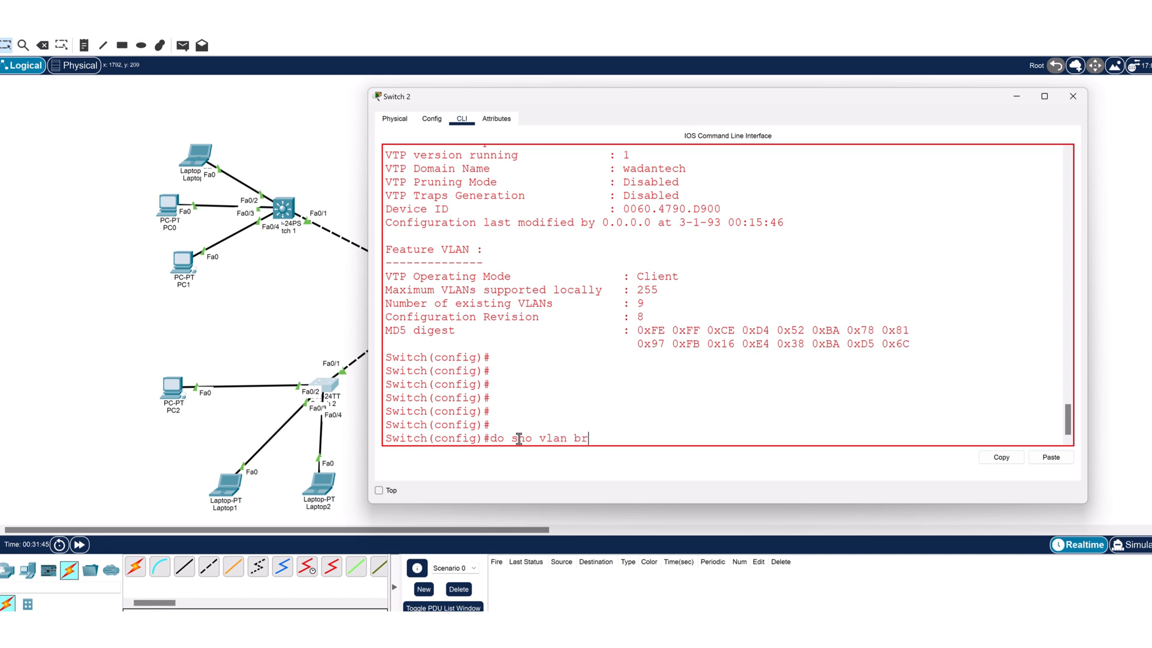
{"action": "key", "text": "Return"}
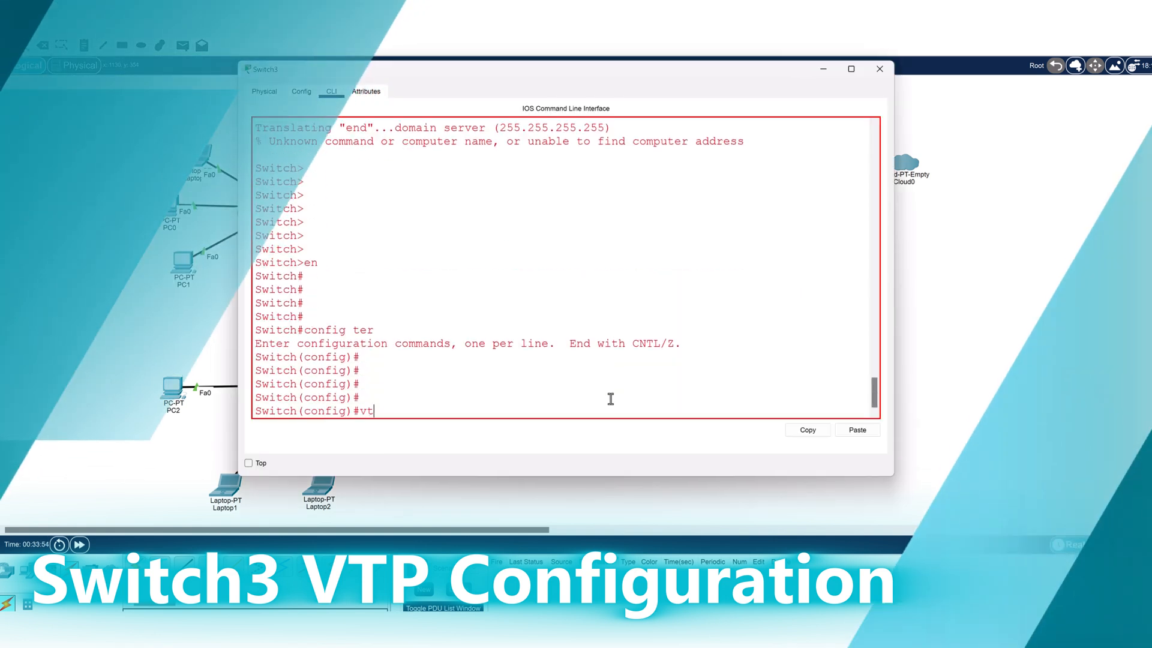
{"action": "type", "text": "vtp domain wadantech"}
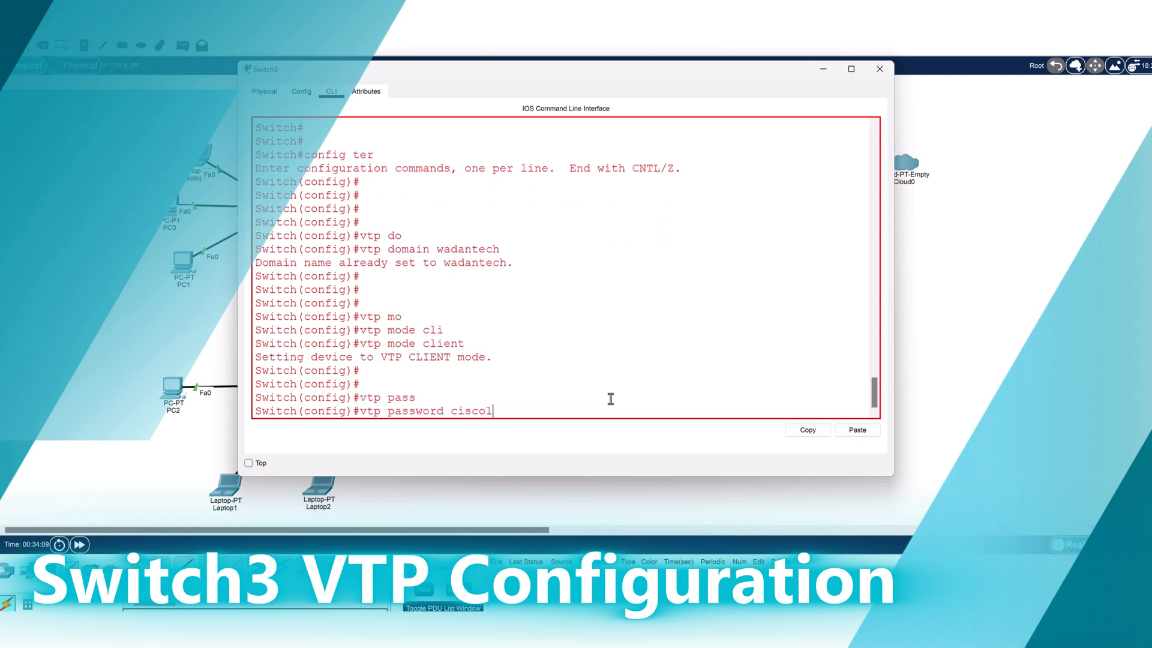
{"action": "key", "text": "Return"}
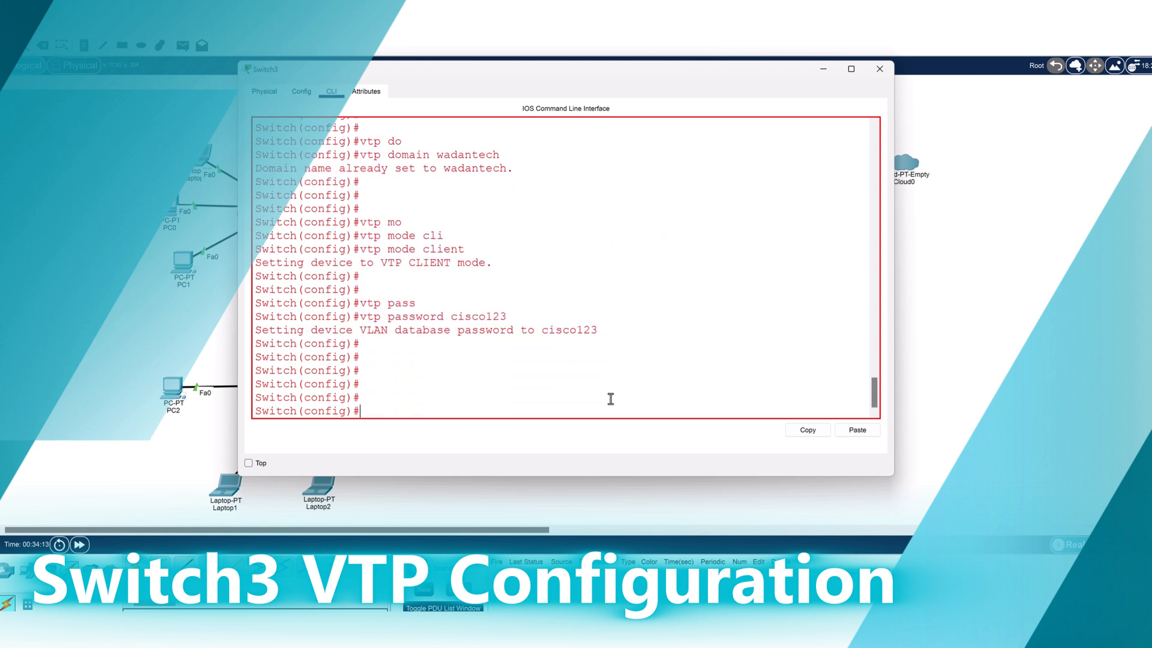
Verify Switch 3 with 'do show vtp status' and 'do show vlan brief' showing VLANs 10–40.
{"action": "type", "text": "do sho vtp status"}
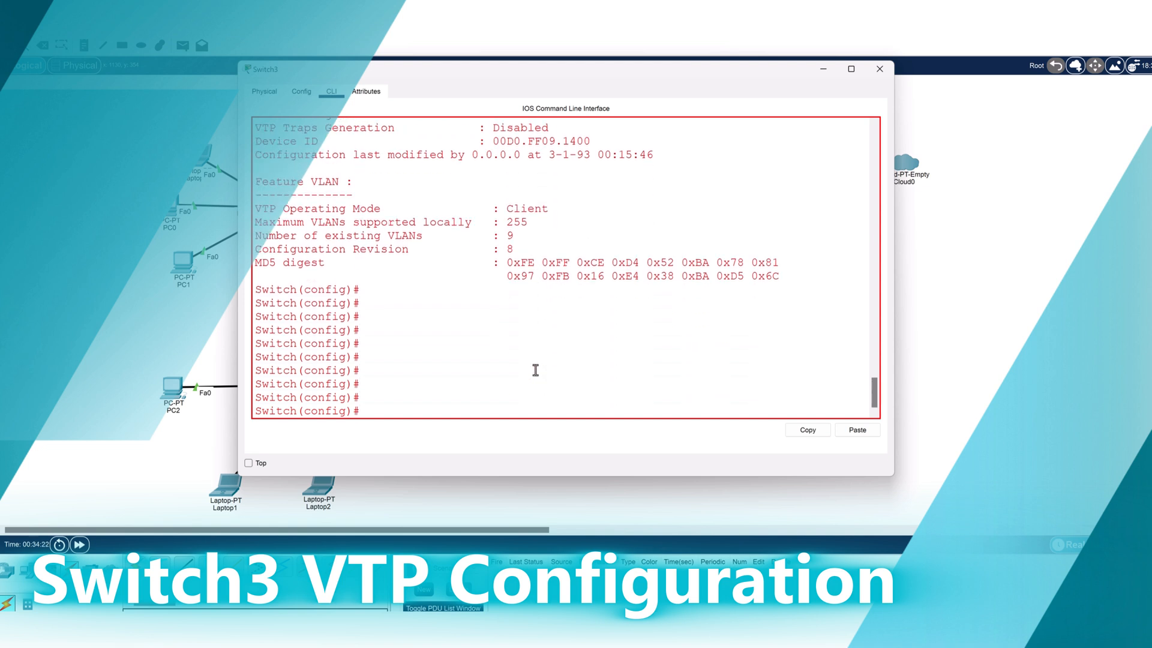
{"action": "type", "text": "do sho vlan b"}
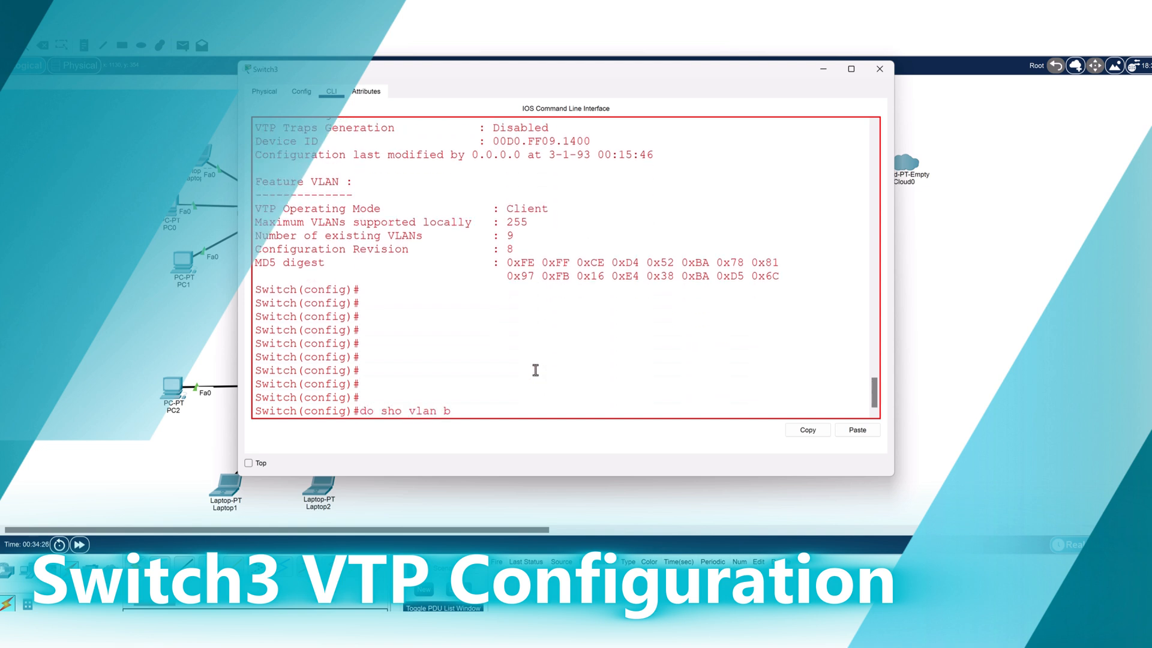
{"action": "key", "text": "Return"}
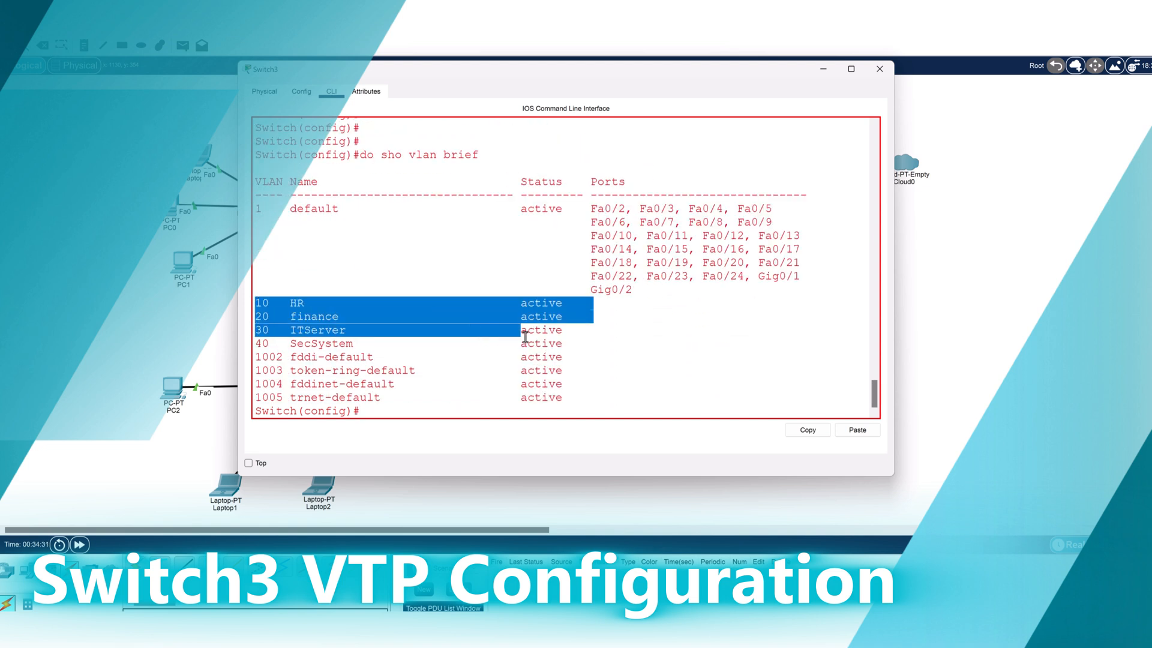